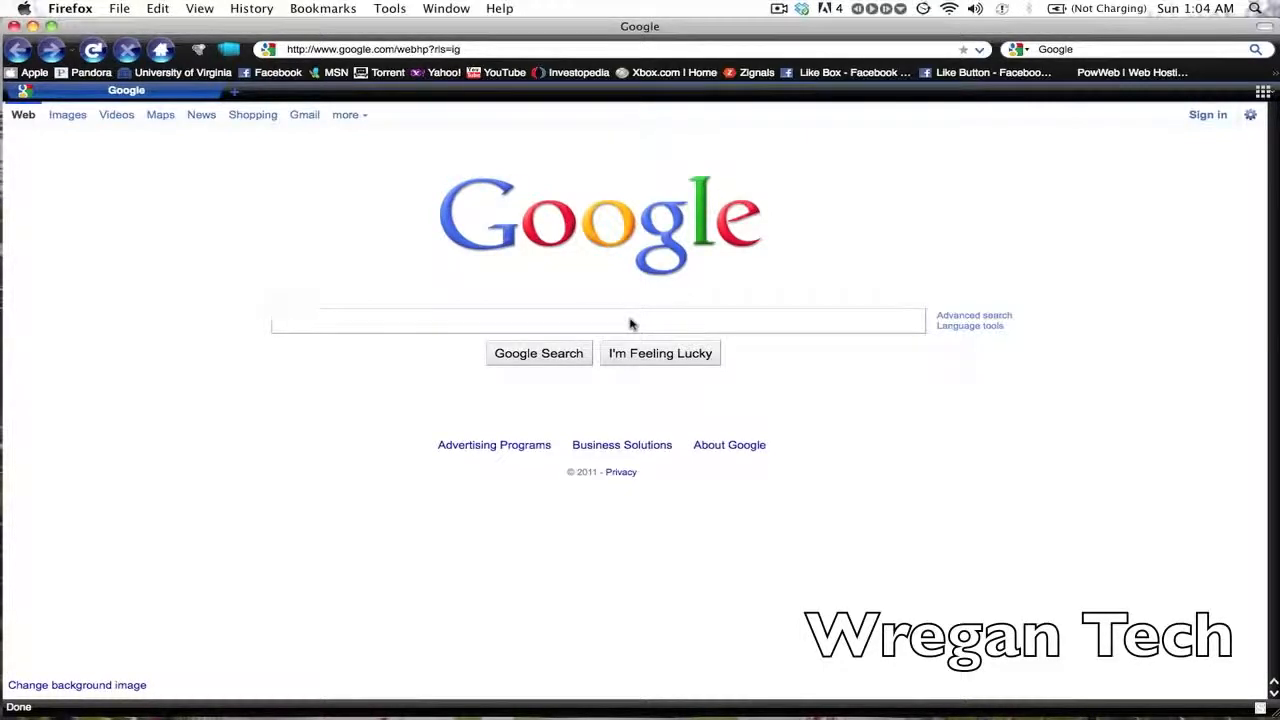
# - Search Google for 'blogger' and open the 'Blogger: Create your free Blog' result
pyautogui.click(598, 320)
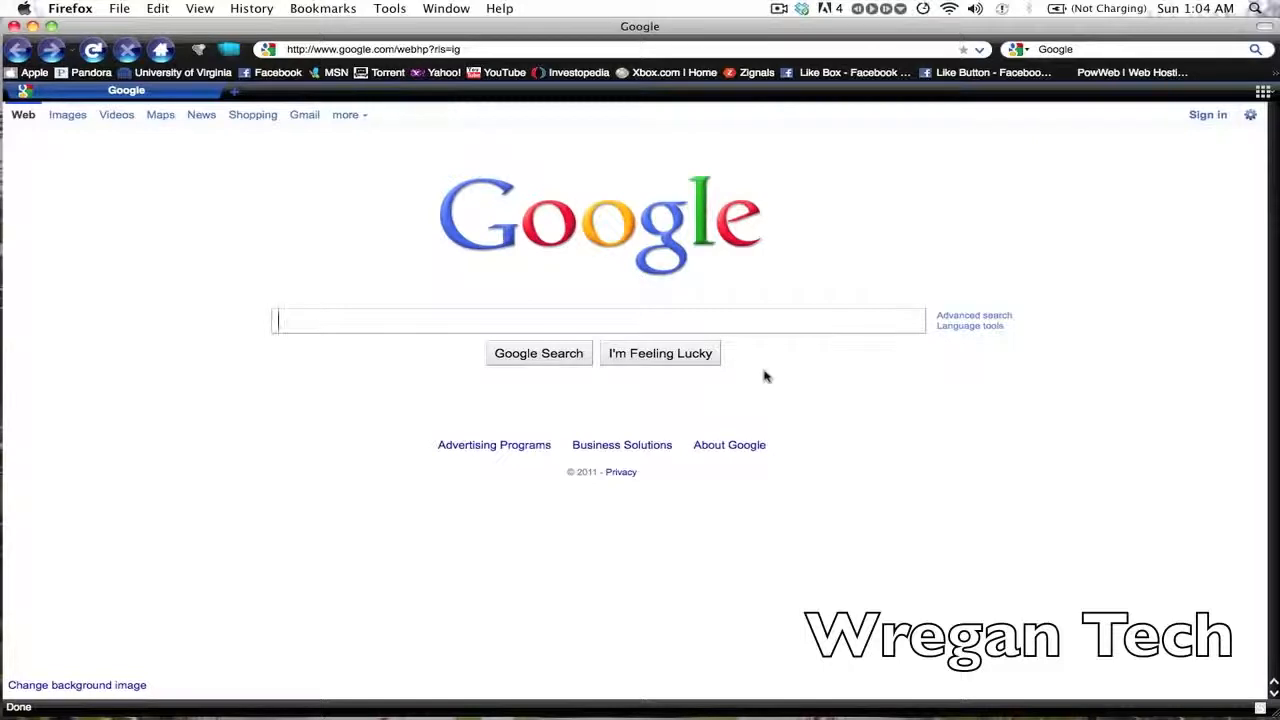
pyautogui.write('blogger')
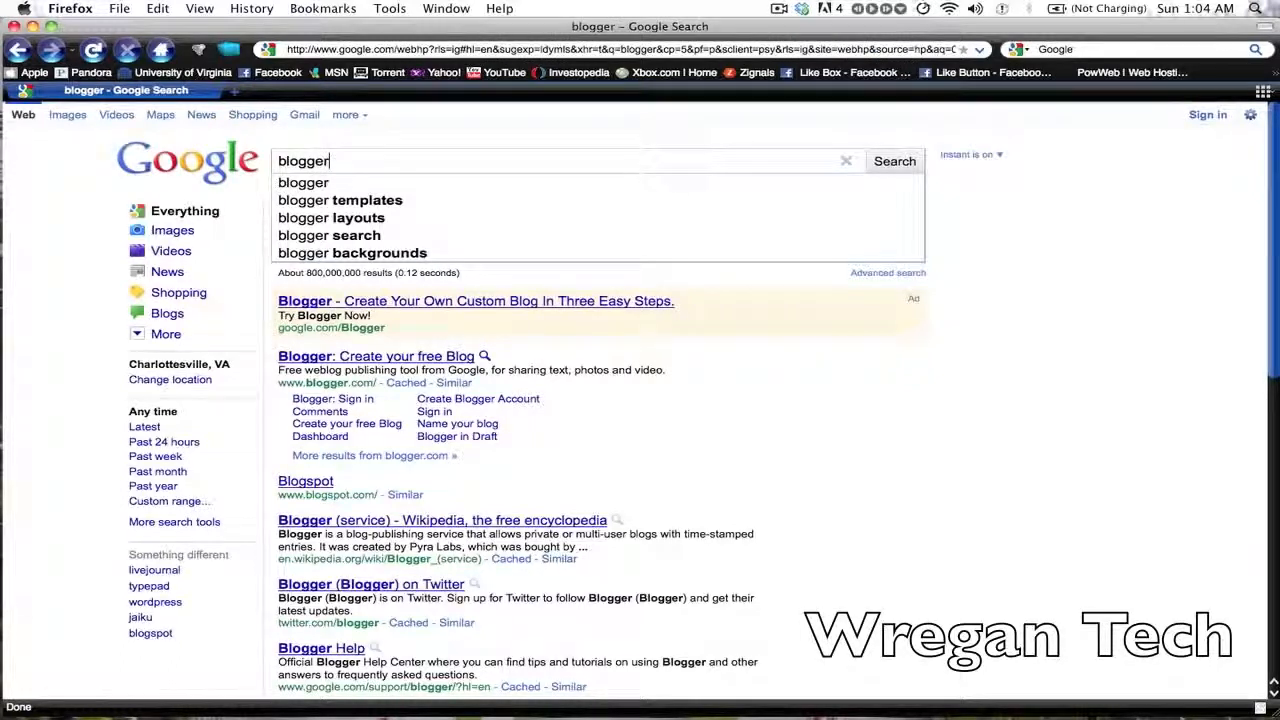
pyautogui.moveTo(742, 390)
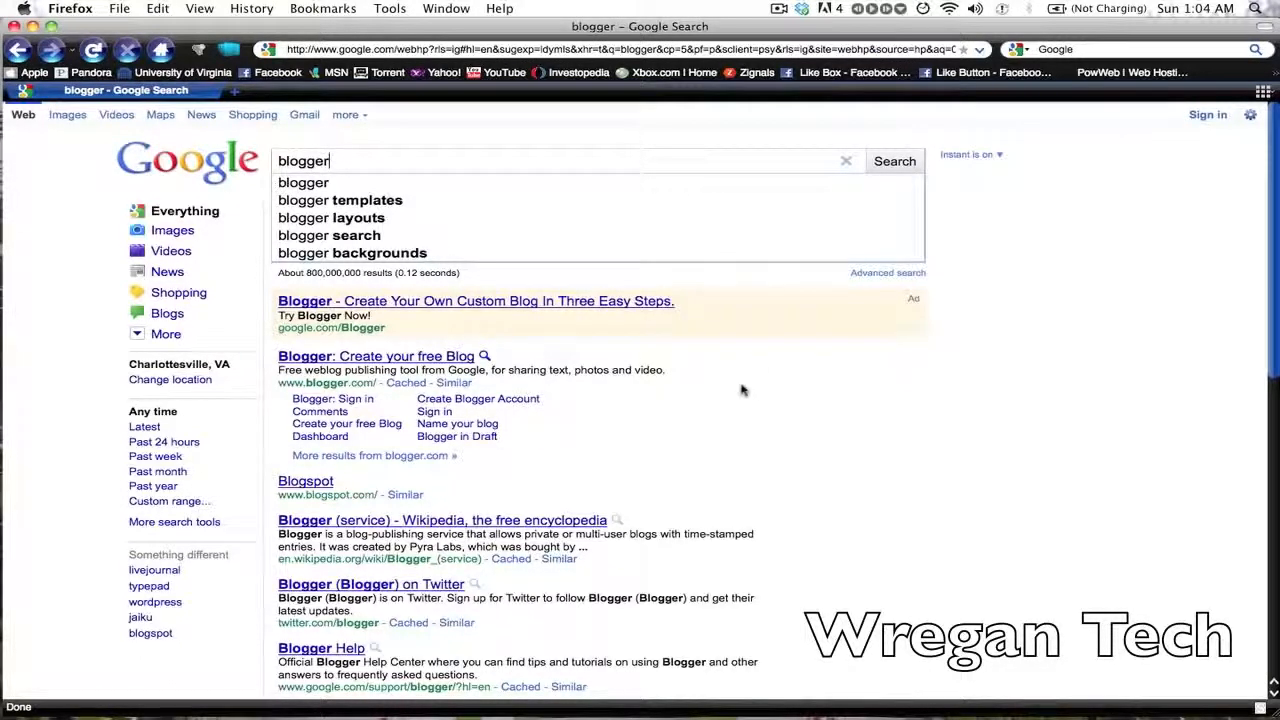
pyautogui.click(375, 356)
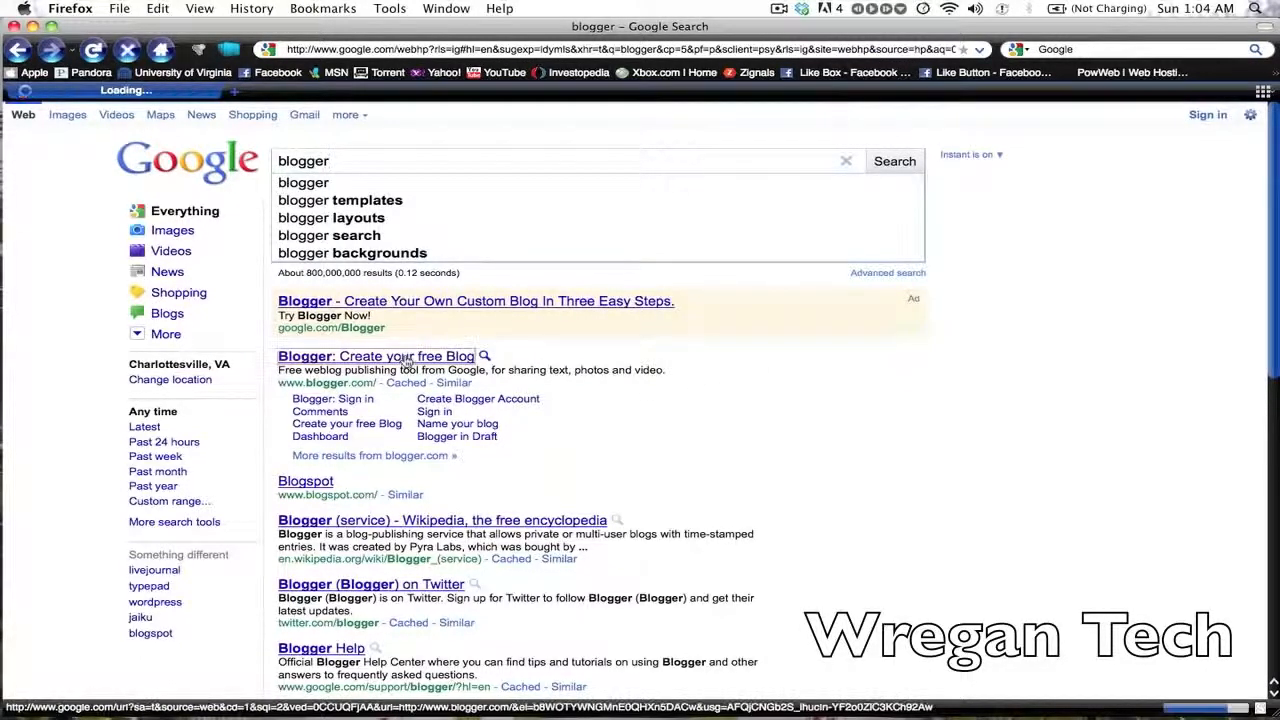
# - Open Blogger's 'Create a Google Account' sign-up form via Get started
pyautogui.click(375, 356)
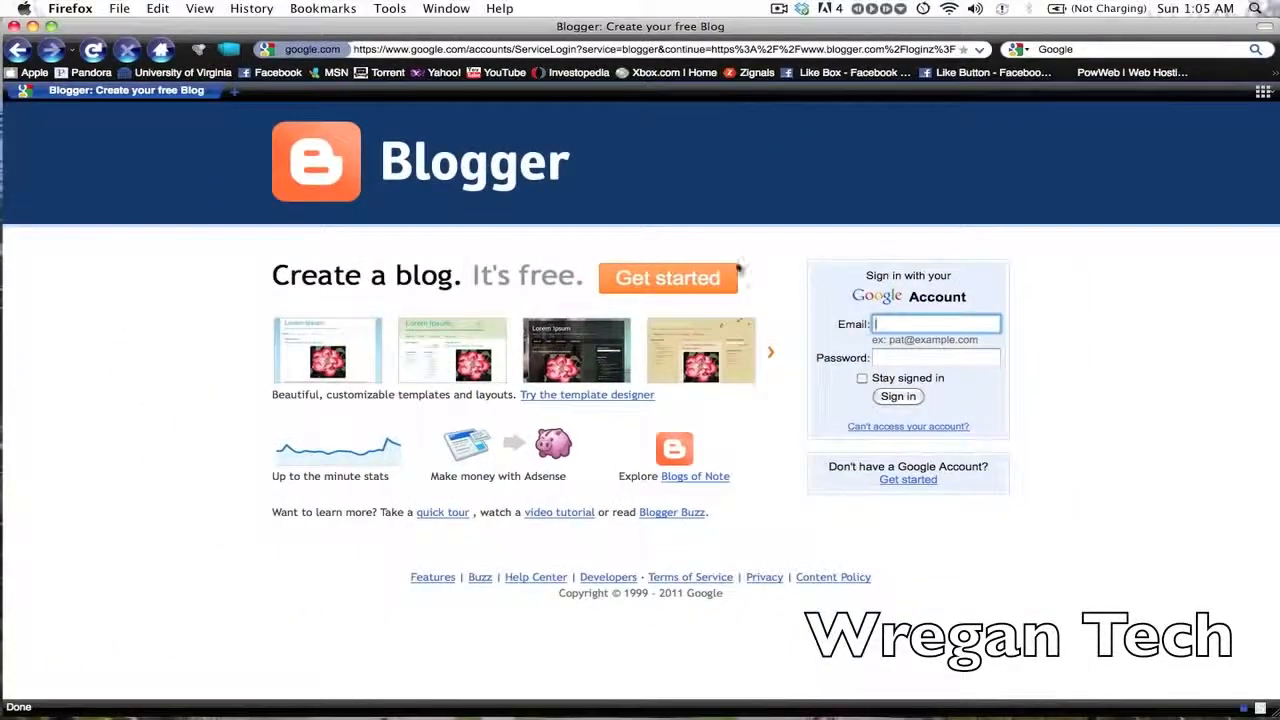
pyautogui.click(668, 278)
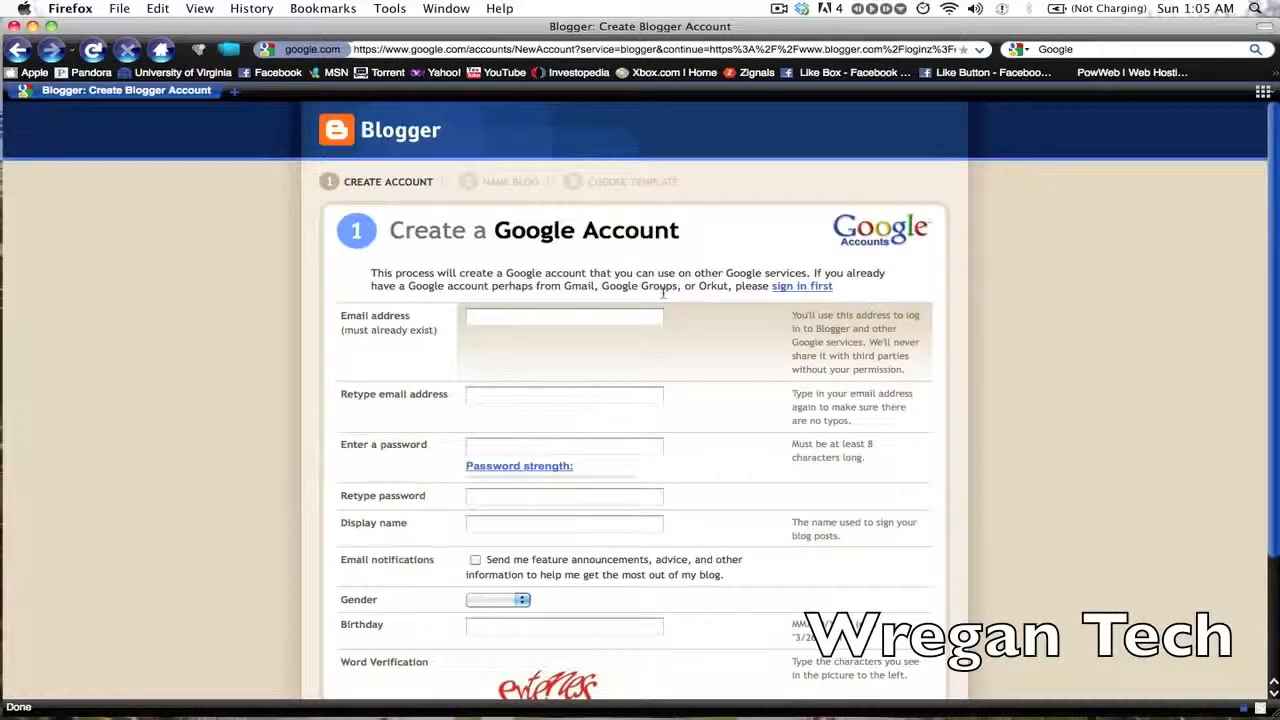
pyautogui.scroll(-3)
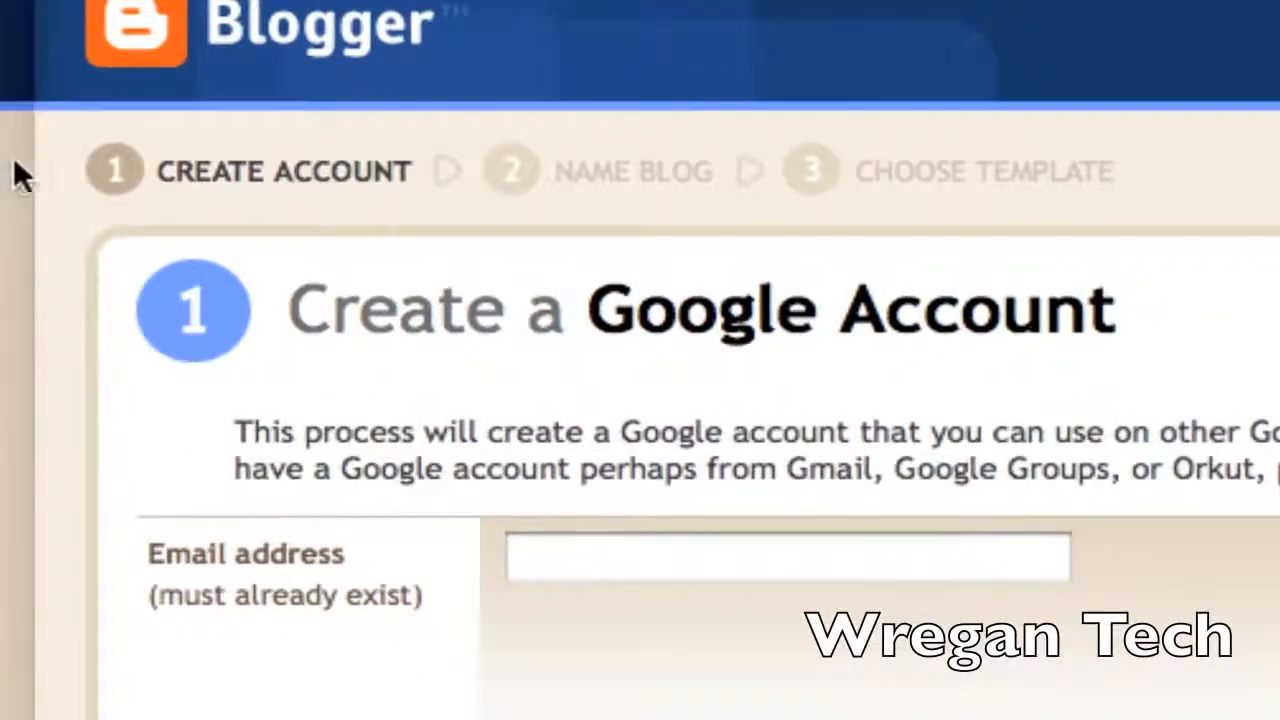
pyautogui.moveTo(648, 182)
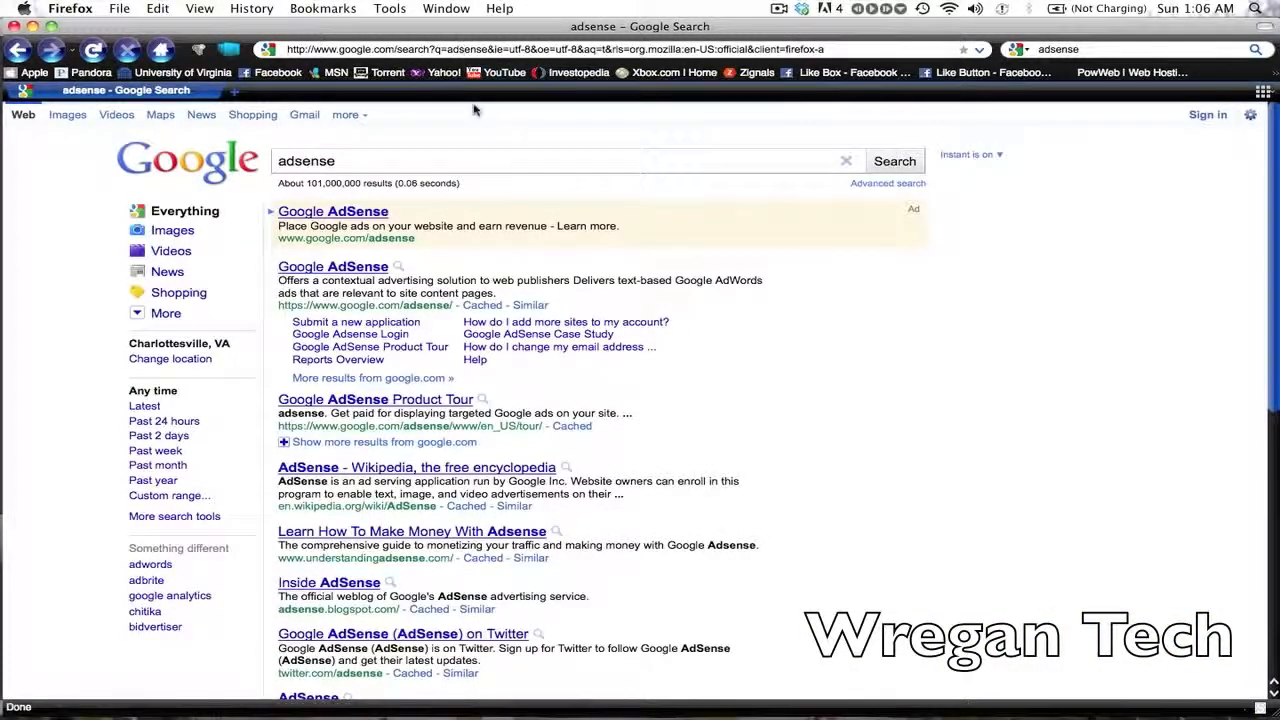
pyautogui.moveTo(333, 211)
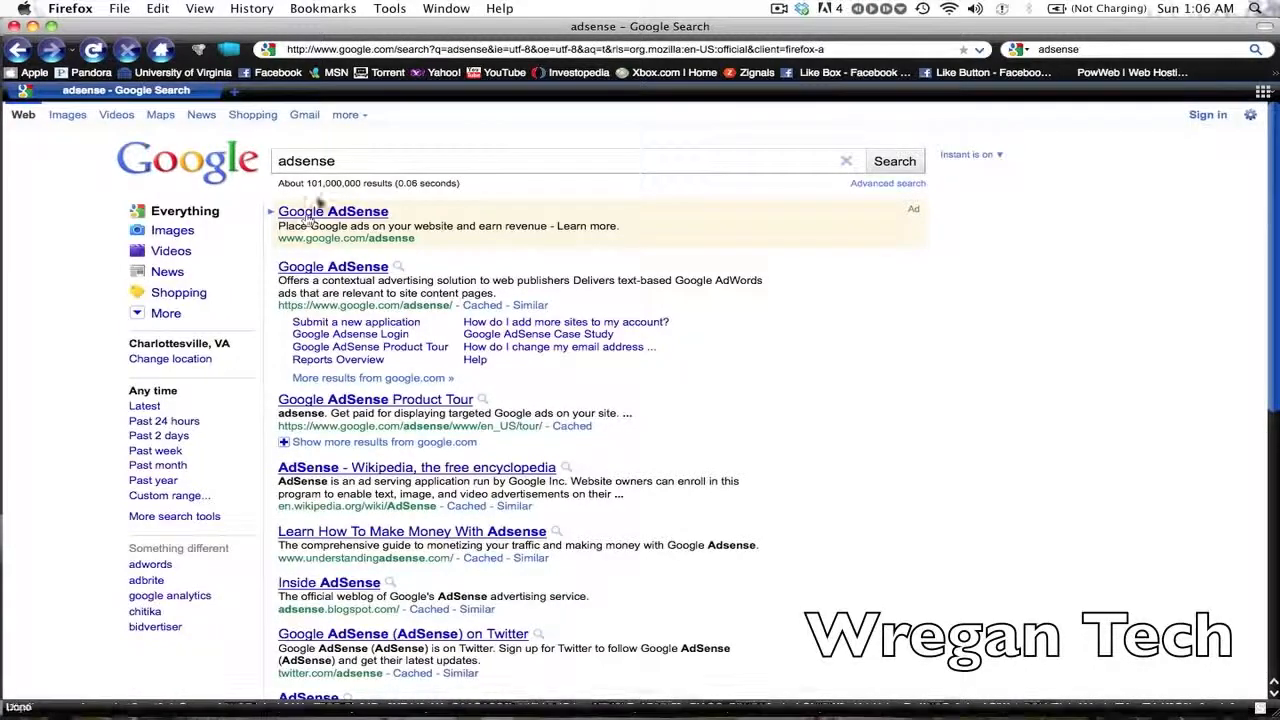
pyautogui.moveTo(333, 211)
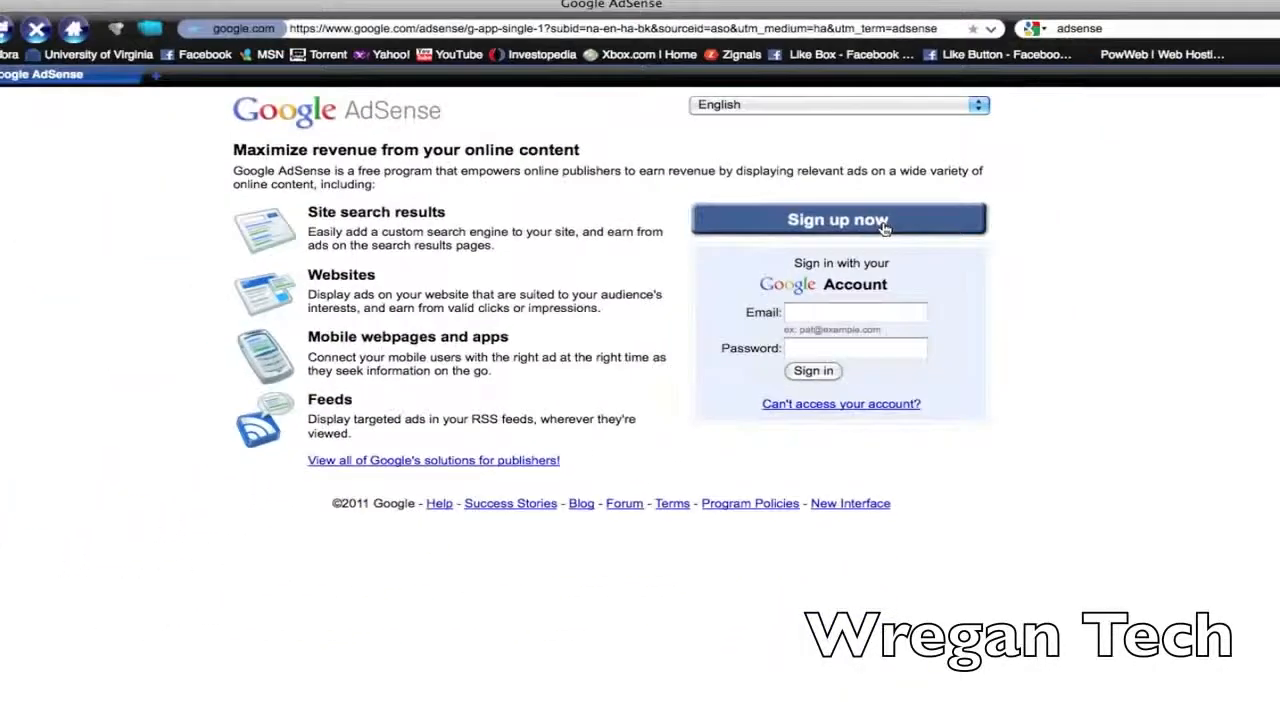
# - Start the AdSense application and scroll through its website and contact fields
pyautogui.click(838, 219)
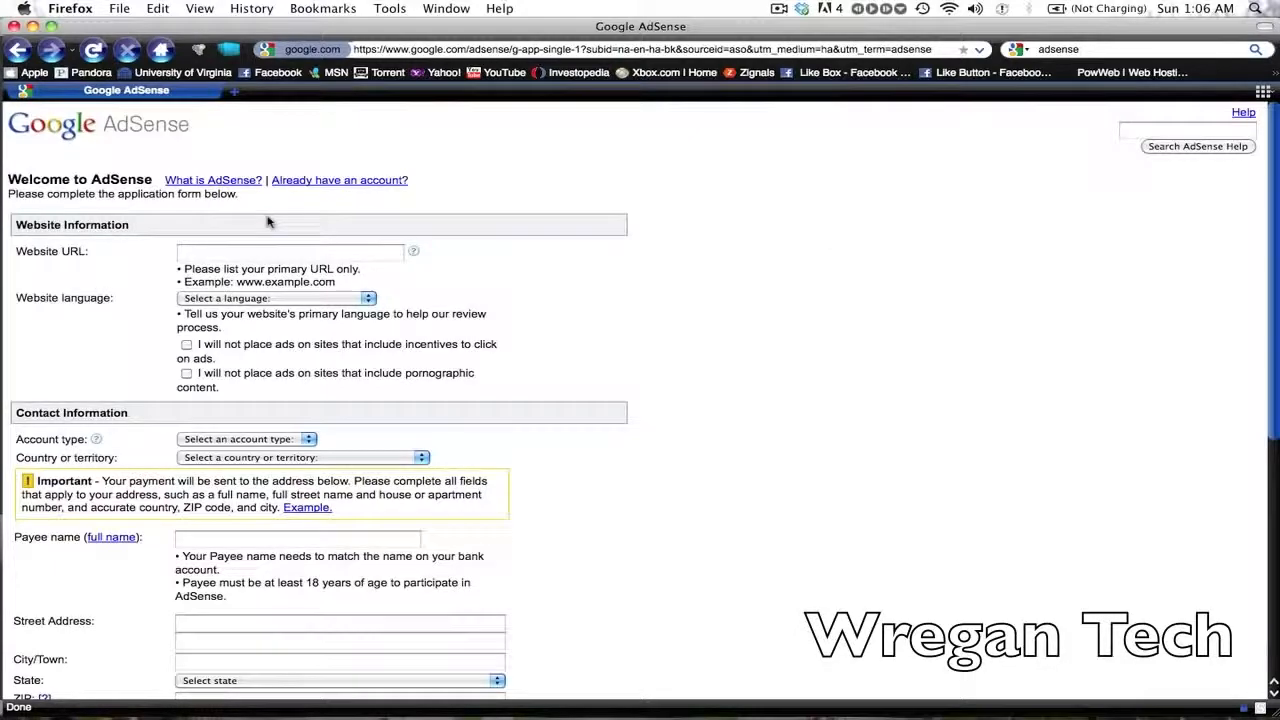
pyautogui.scroll(-3)
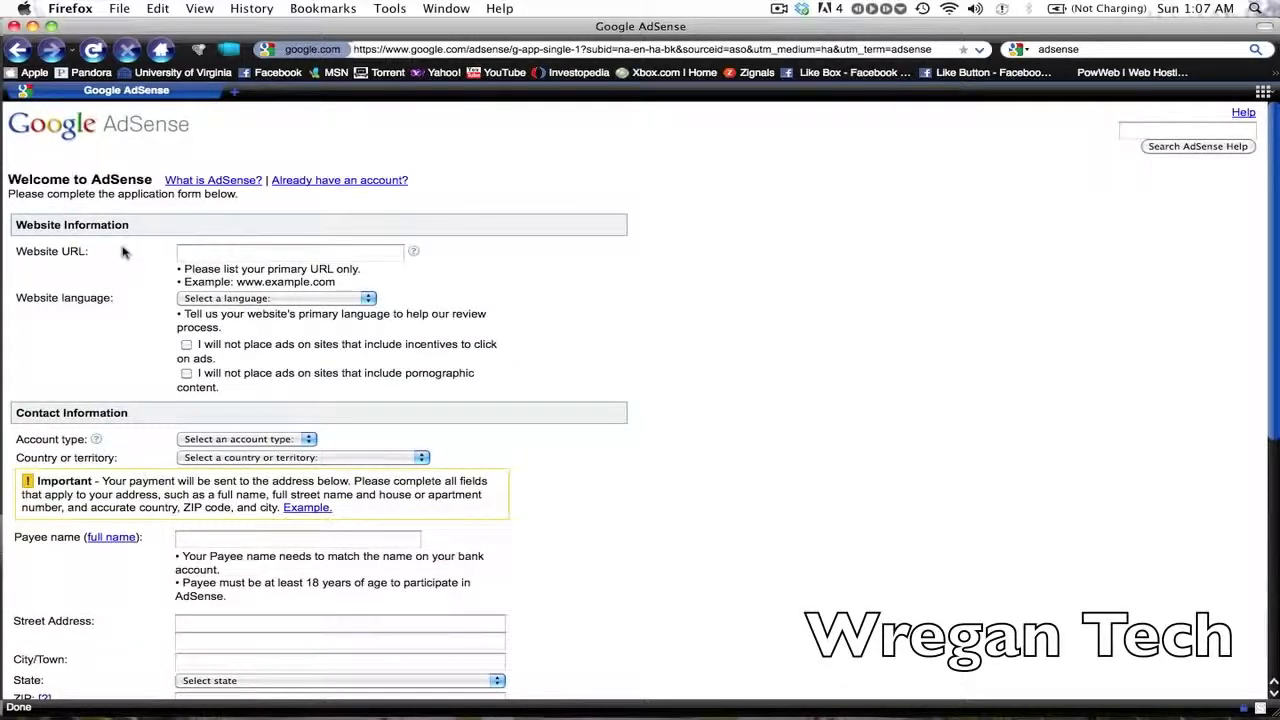
pyautogui.scroll(-3)
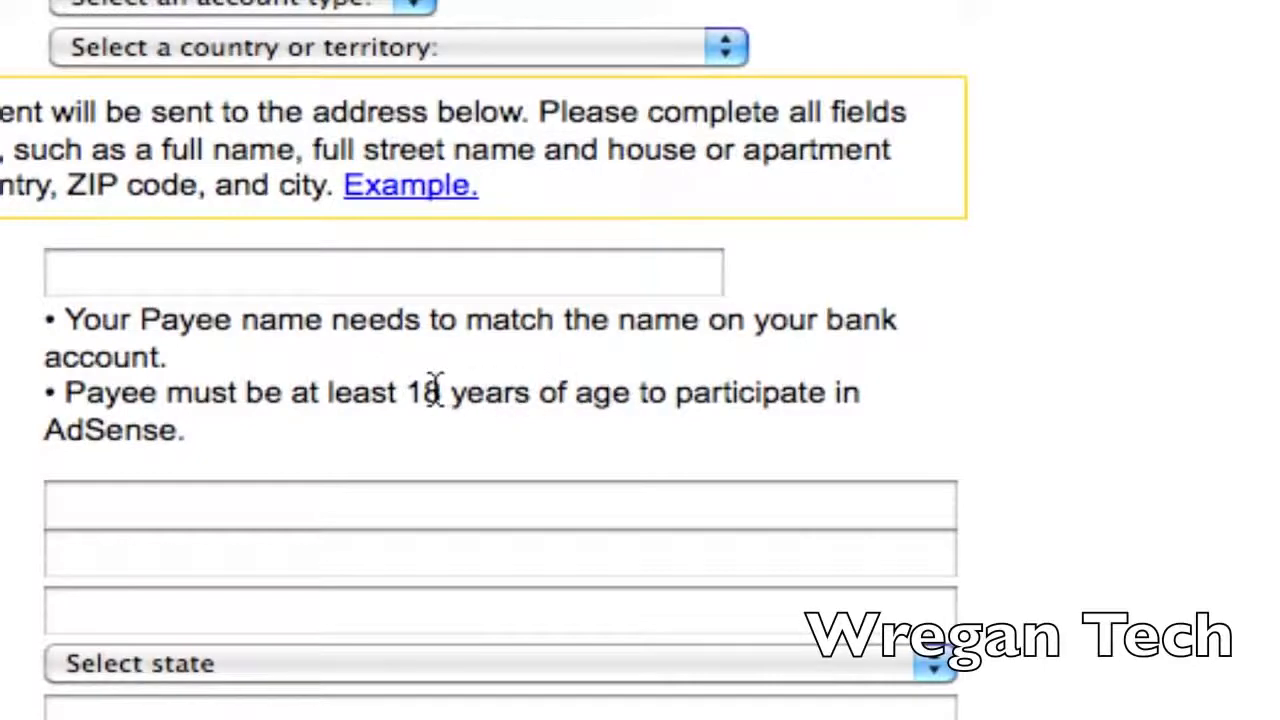
pyautogui.moveTo(510, 390)
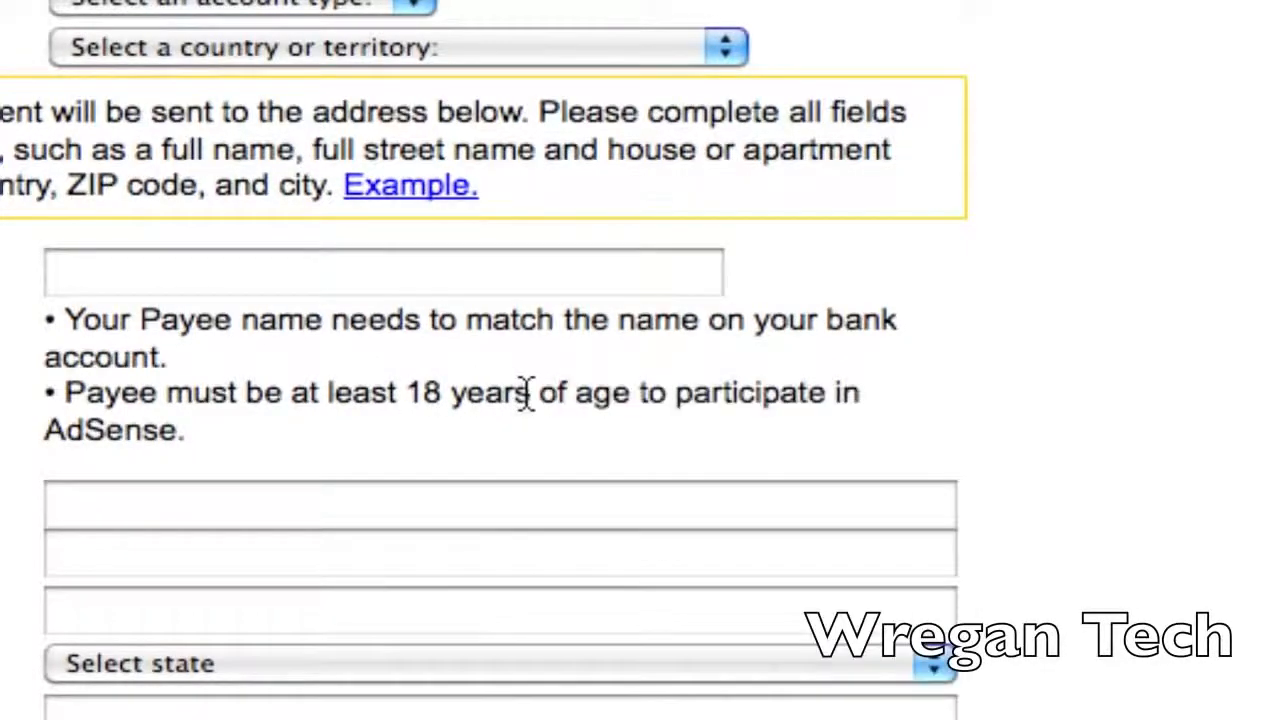
pyautogui.scroll(-3)
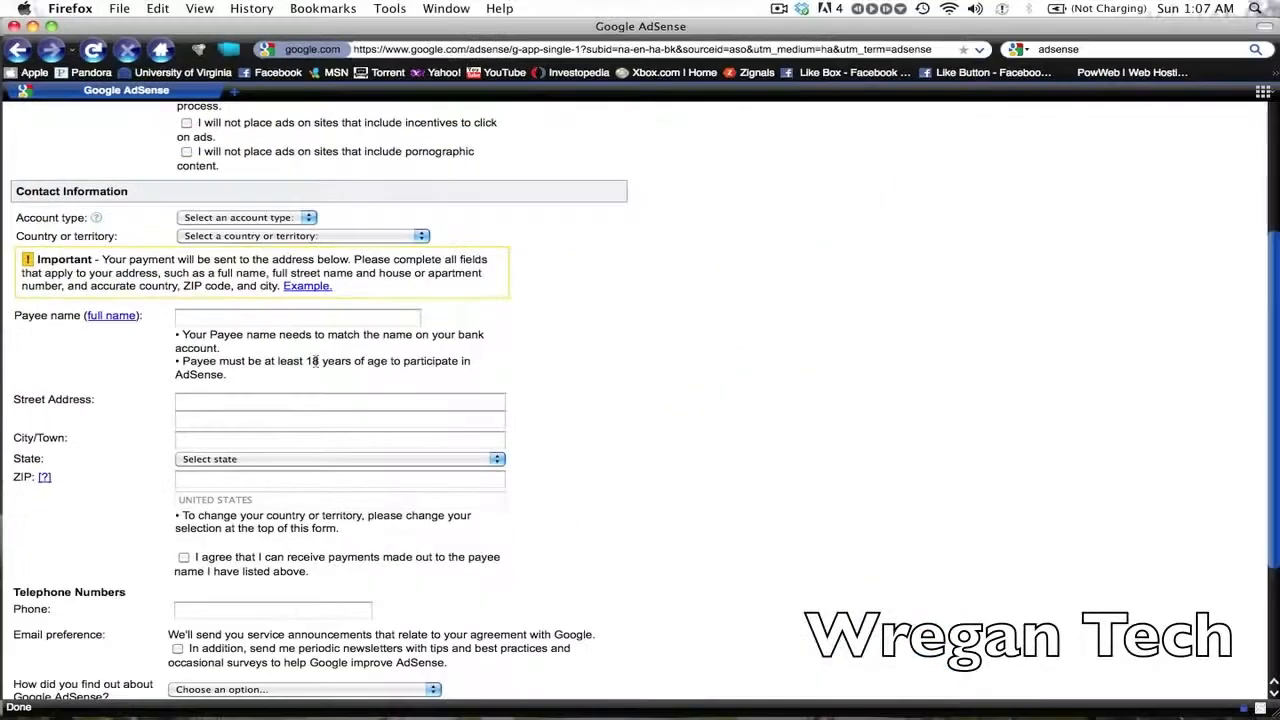
pyautogui.scroll(3)
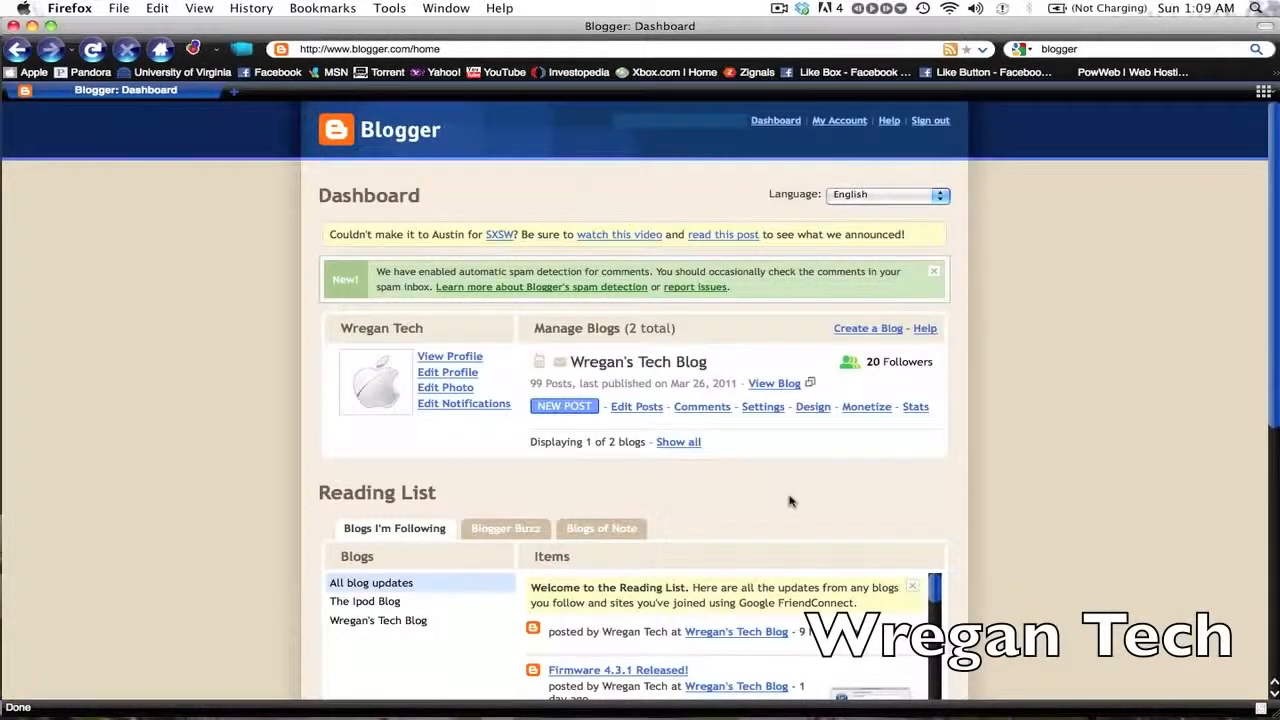
pyautogui.moveTo(823, 427)
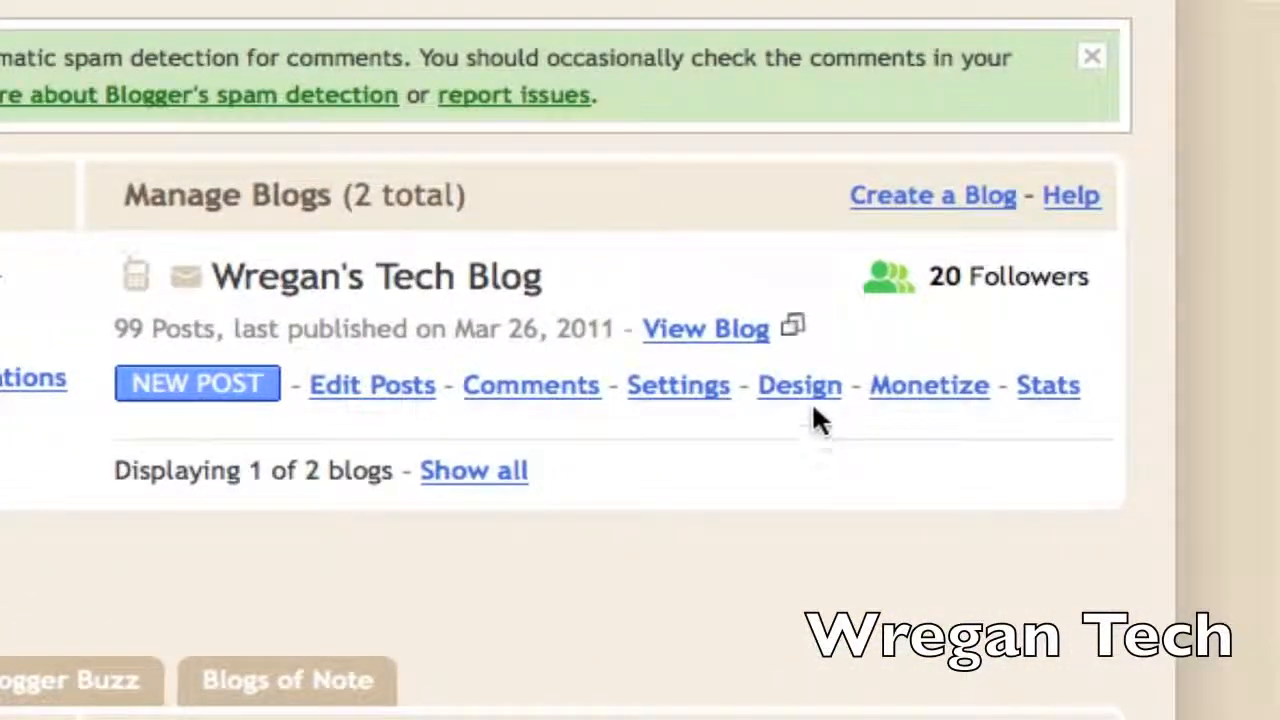
# - Open the Design layout for Wregan's Tech Blog from the Blogger dashboard
pyautogui.rightClick(800, 387)
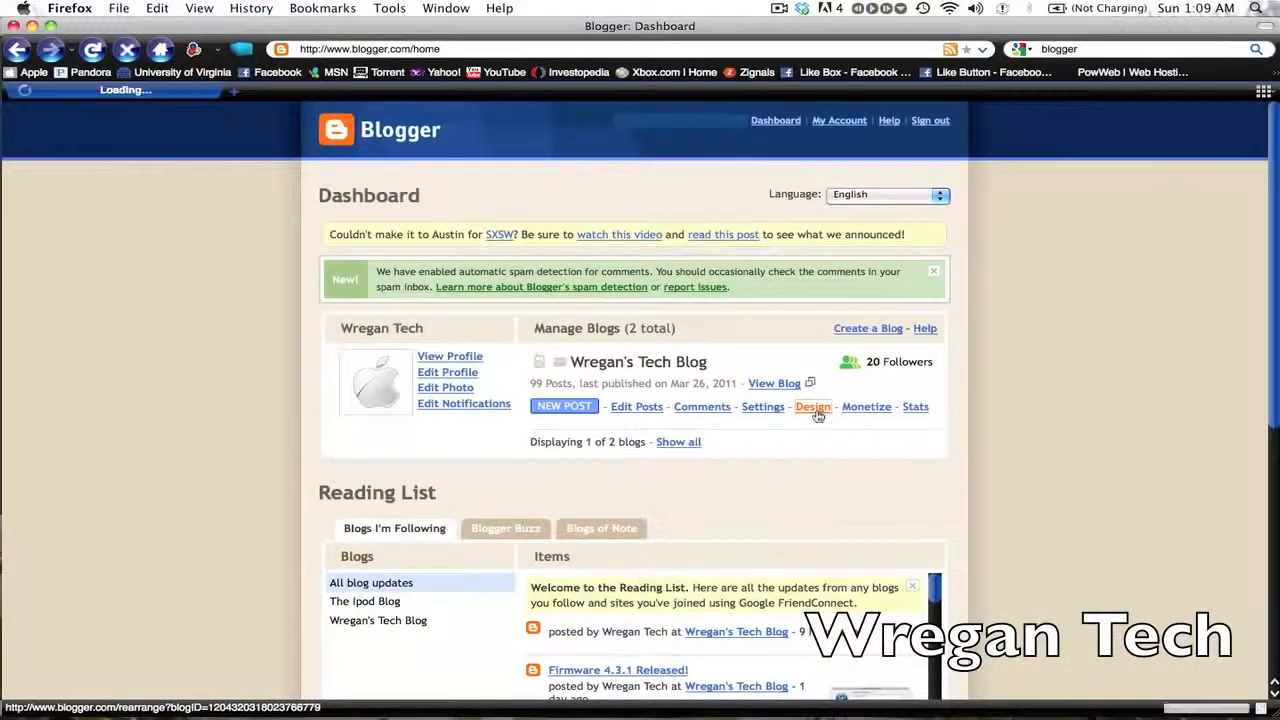
pyautogui.click(812, 406)
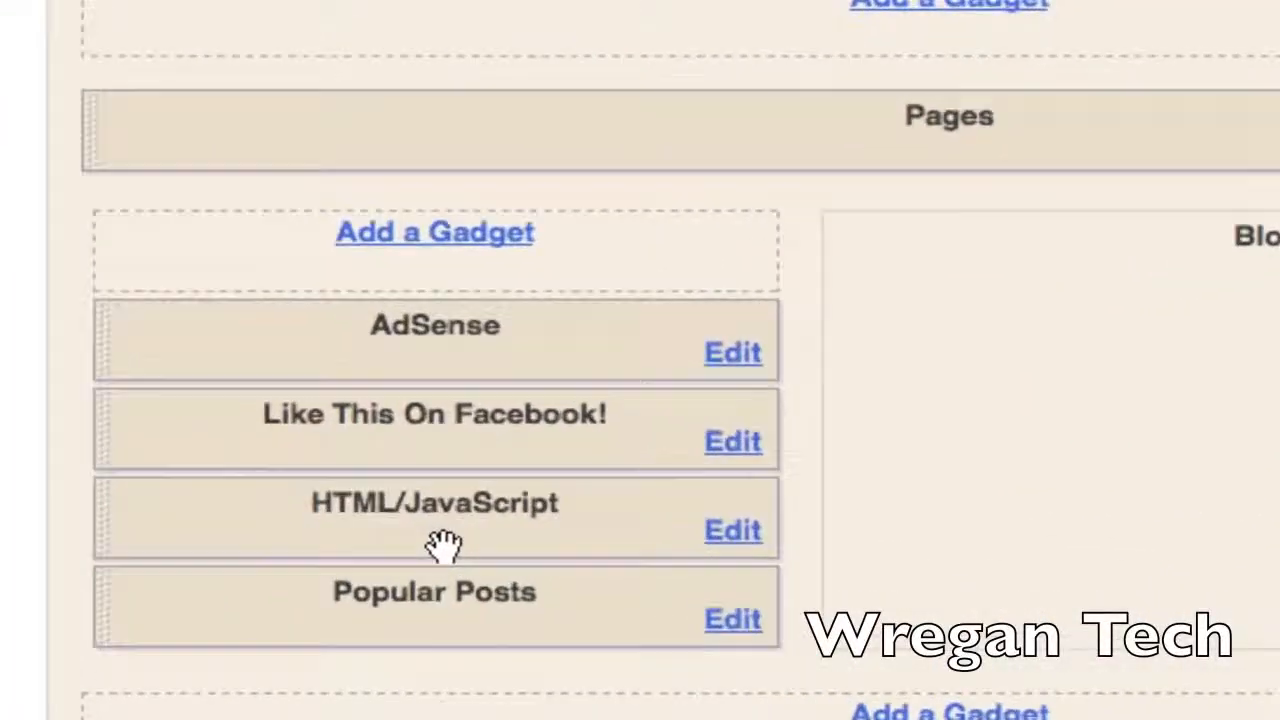
pyautogui.moveTo(385, 345)
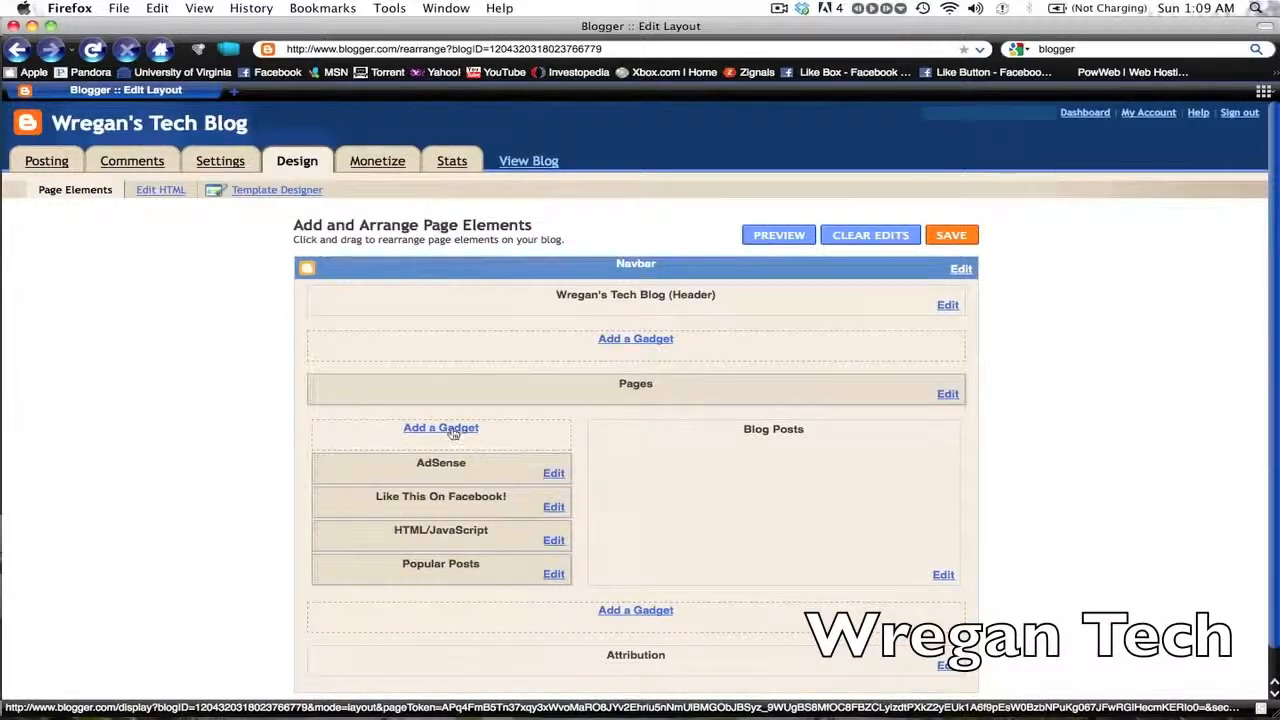
# - Add a sidebar gadget, choosing AdSense from the gadget list
pyautogui.click(440, 427)
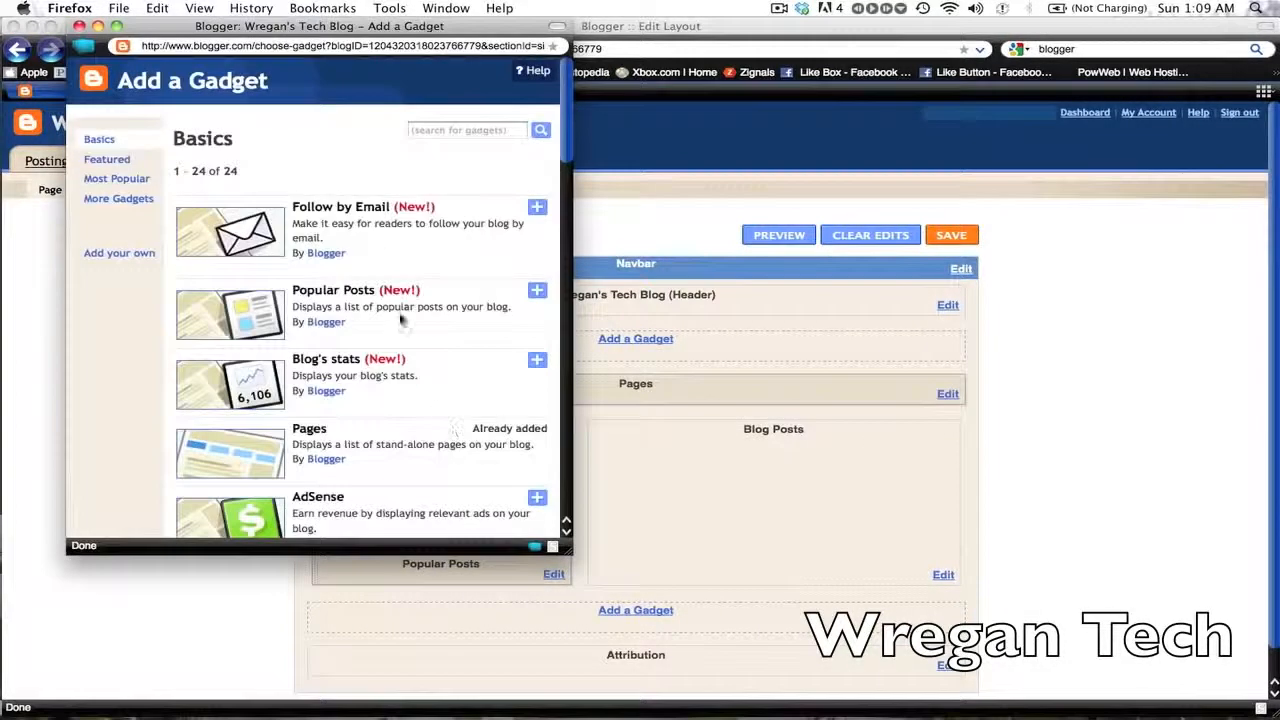
pyautogui.scroll(-3)
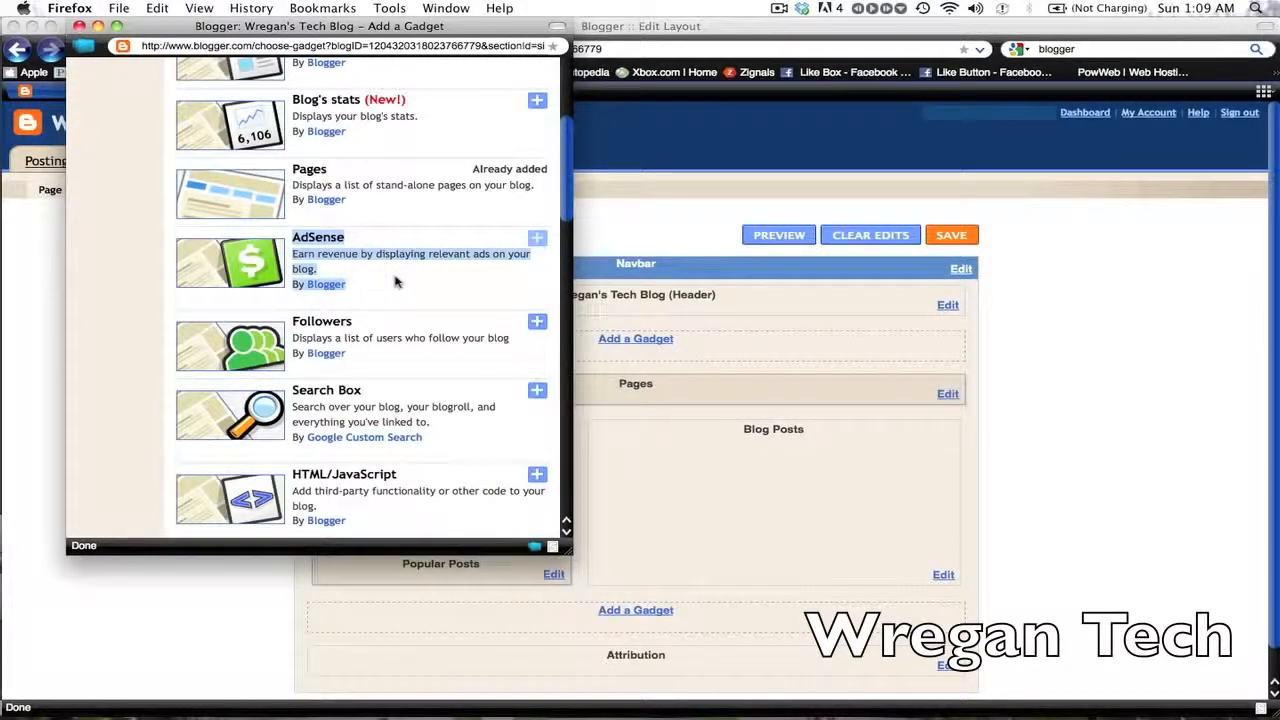
pyautogui.click(318, 237)
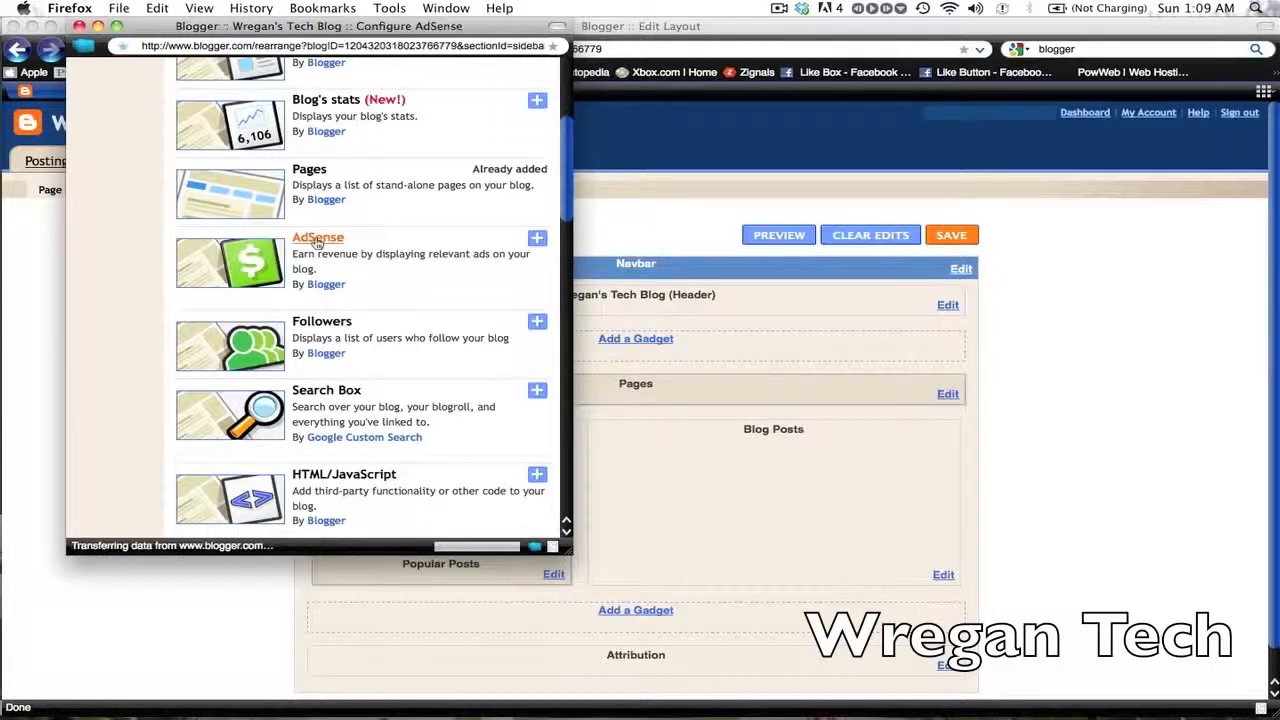
pyautogui.click(537, 238)
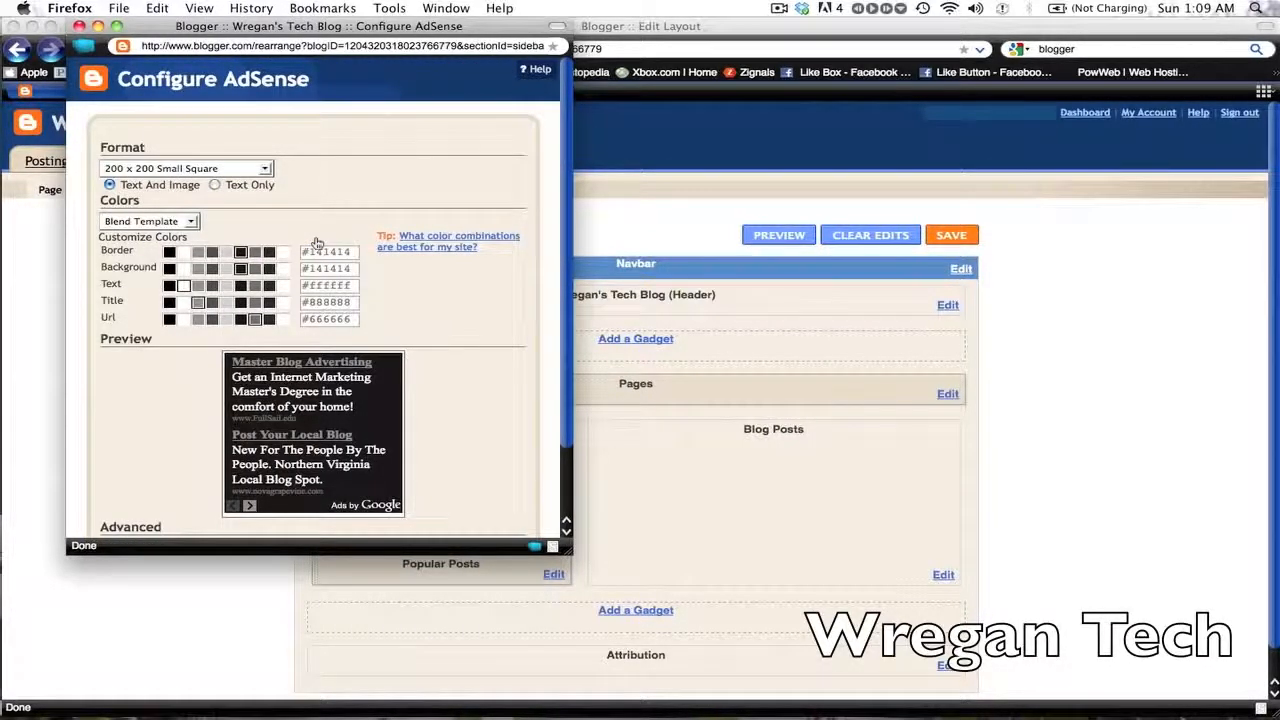
pyautogui.click(214, 184)
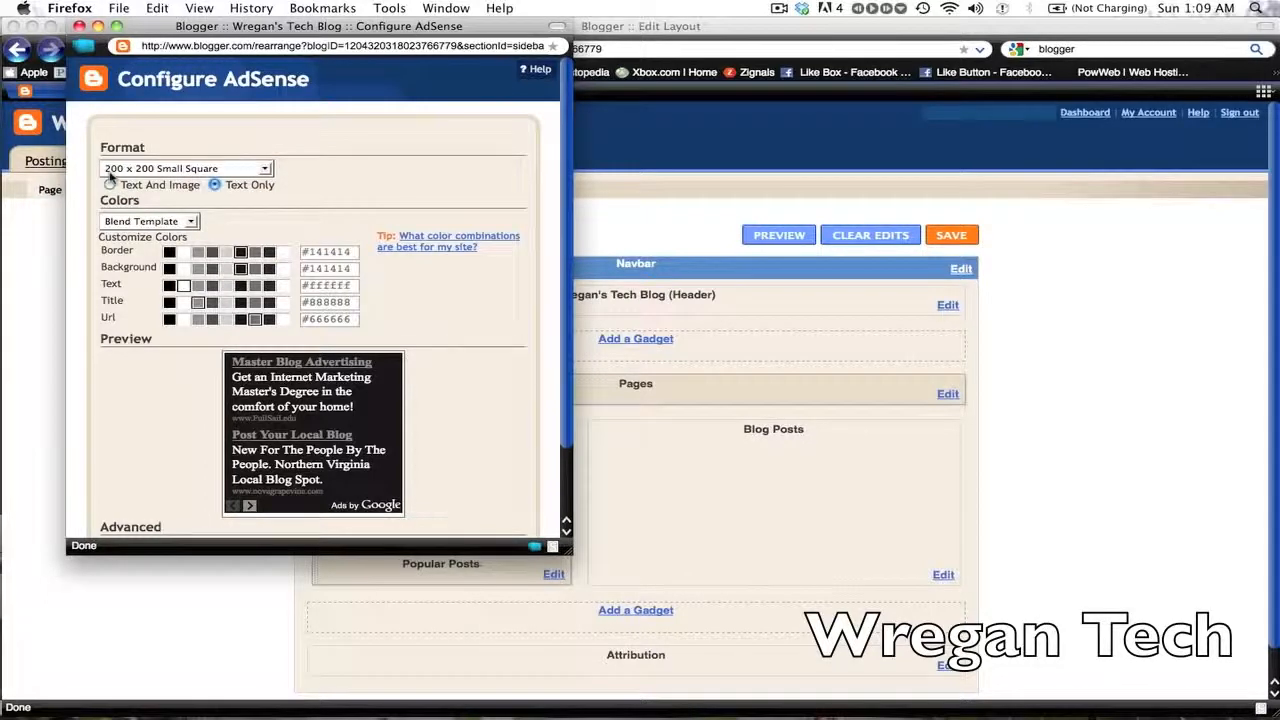
pyautogui.click(110, 185)
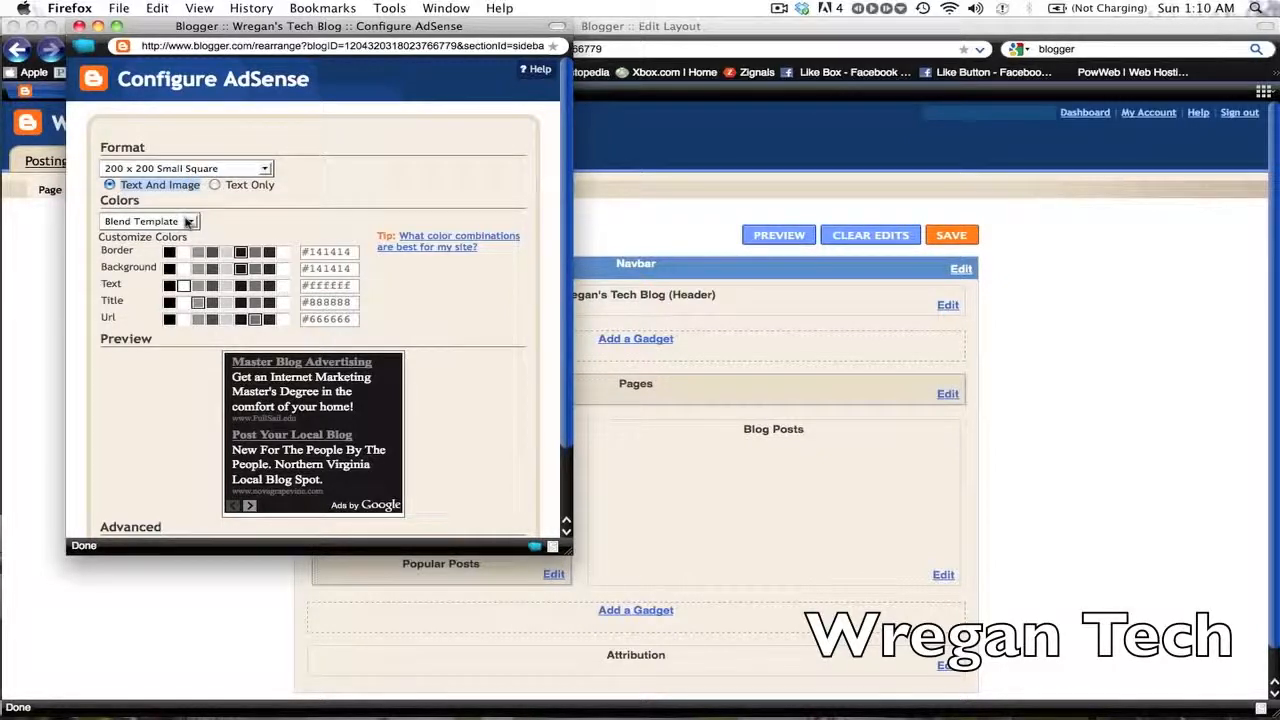
pyautogui.click(148, 221)
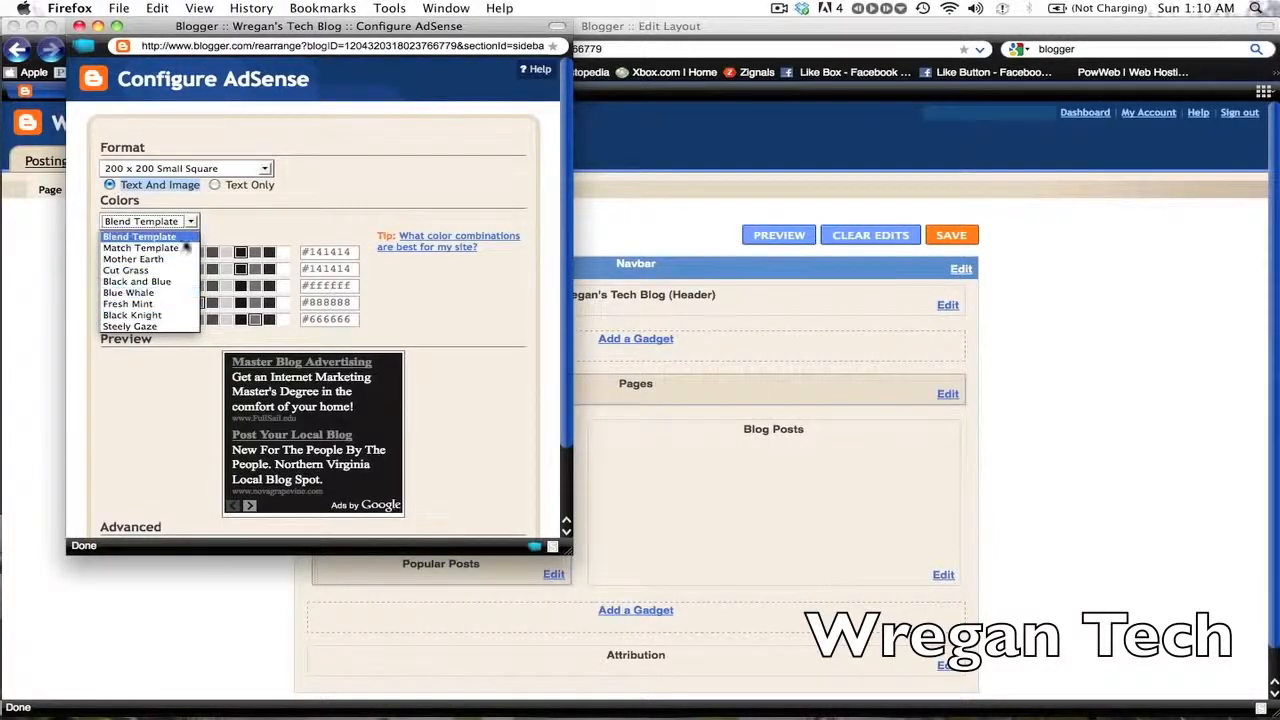
pyautogui.click(148, 221)
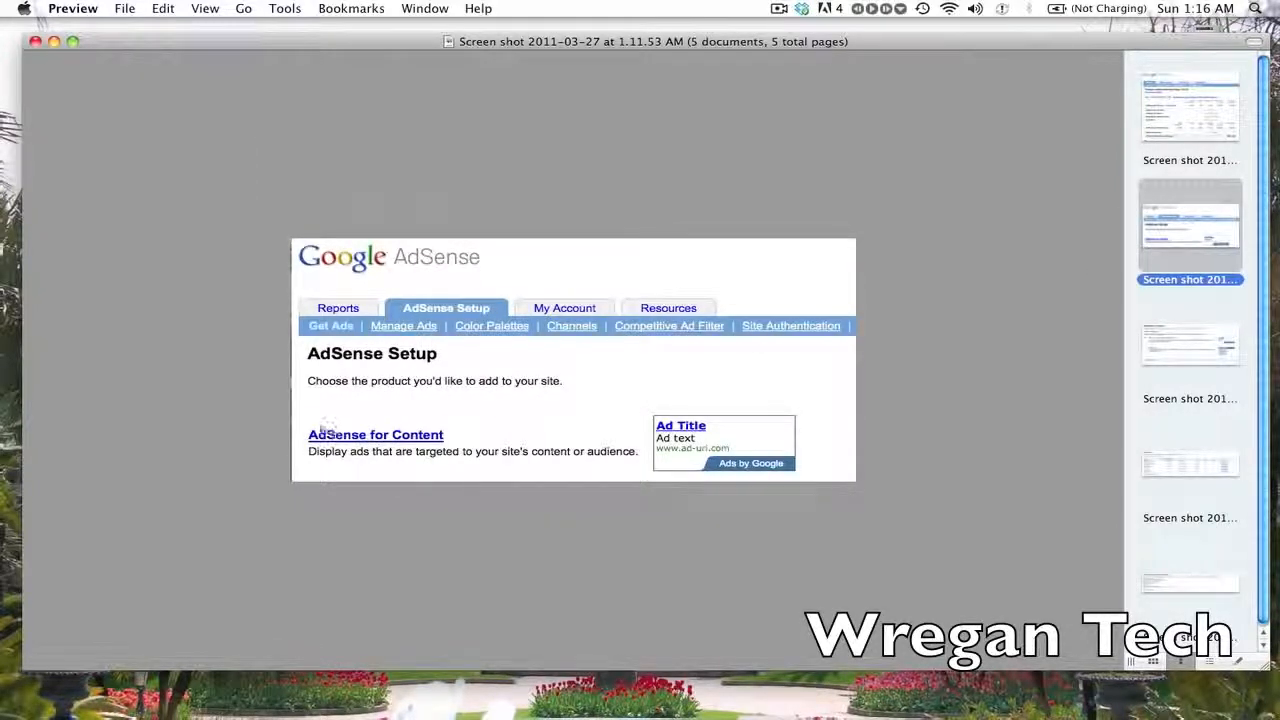
# - Mark the AdSense for Content link, then view the 336x280 ad code screenshot
pyautogui.moveTo(308, 428); pyautogui.dragTo(470, 462)
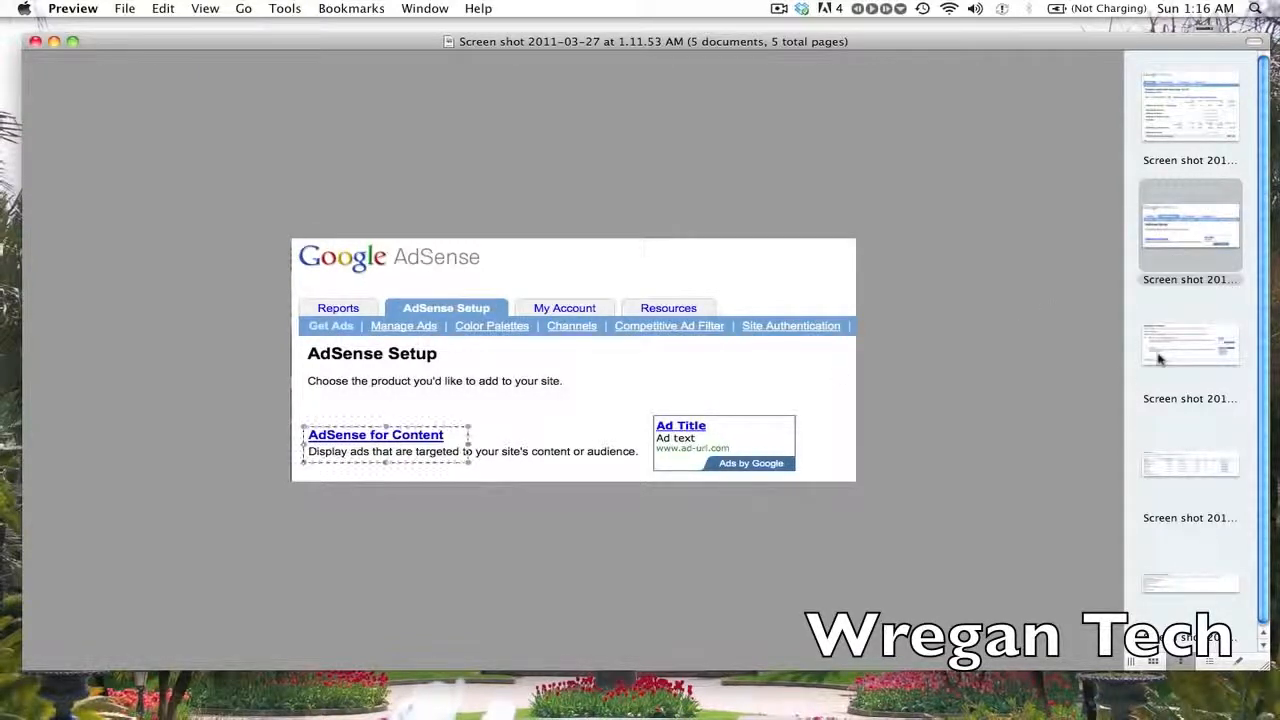
pyautogui.click(375, 434)
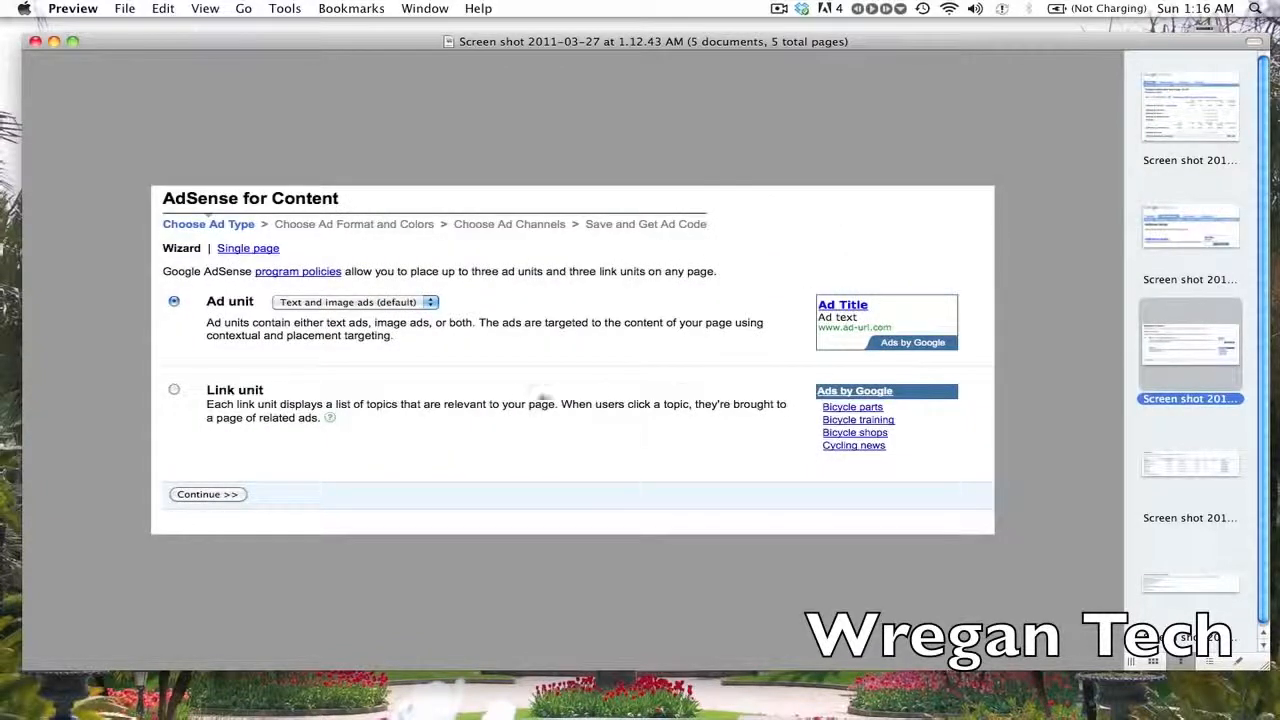
pyautogui.moveTo(512, 398)
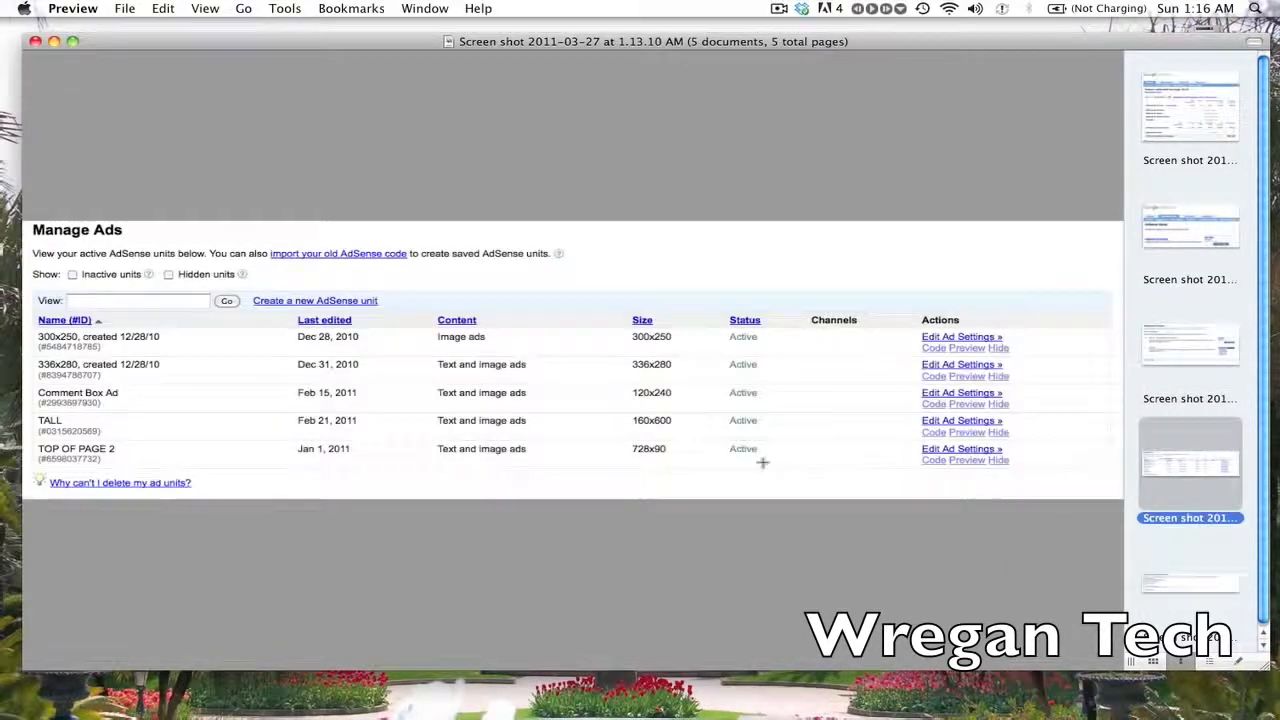
pyautogui.moveTo(547, 415)
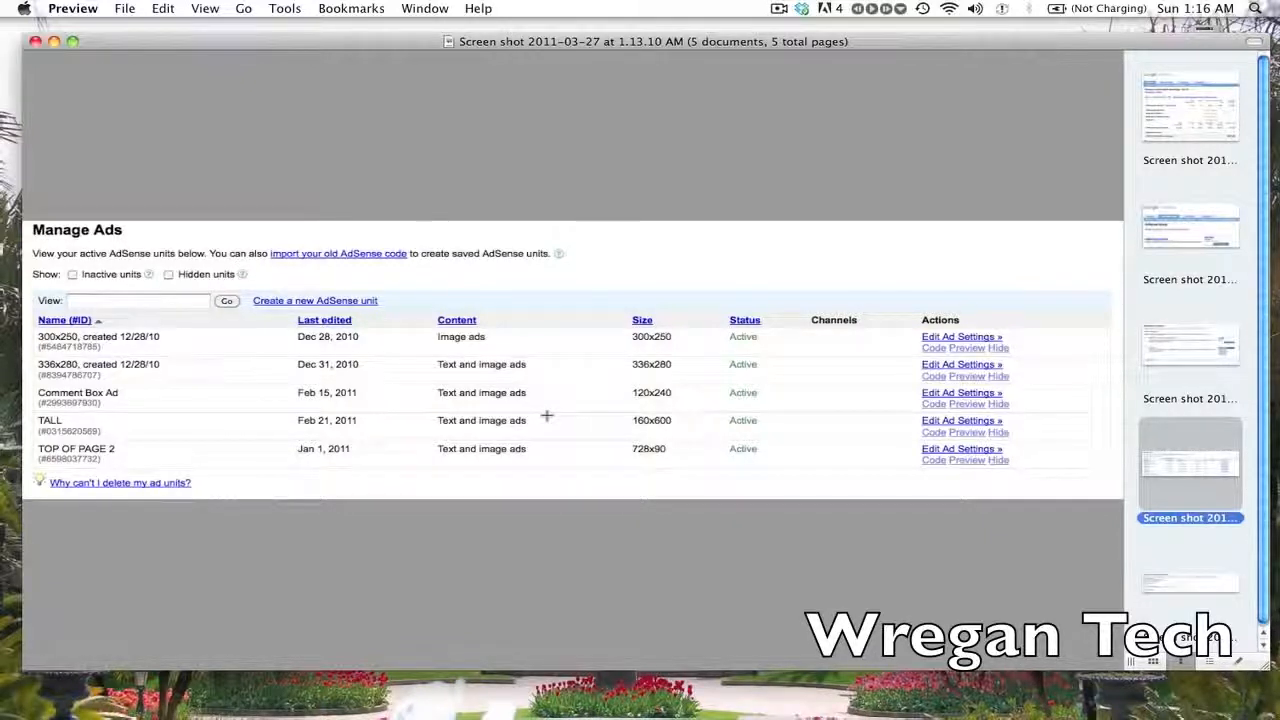
pyautogui.moveTo(216, 369)
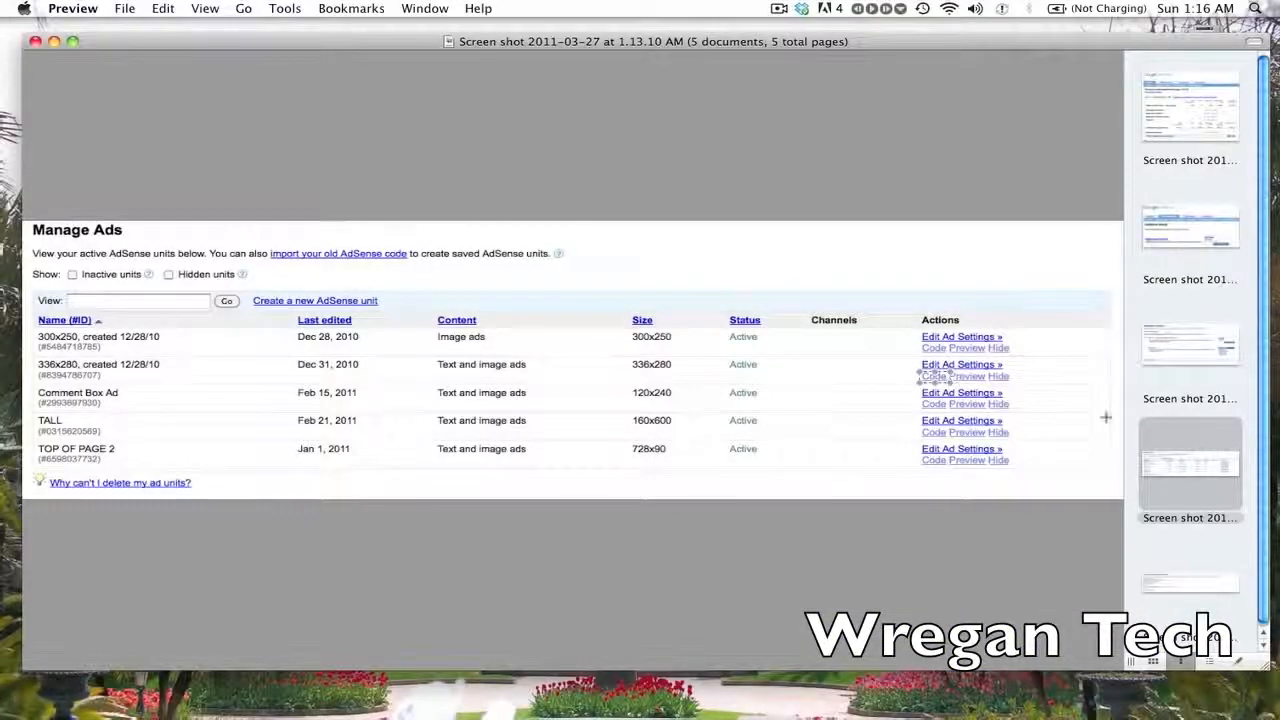
pyautogui.click(932, 376)
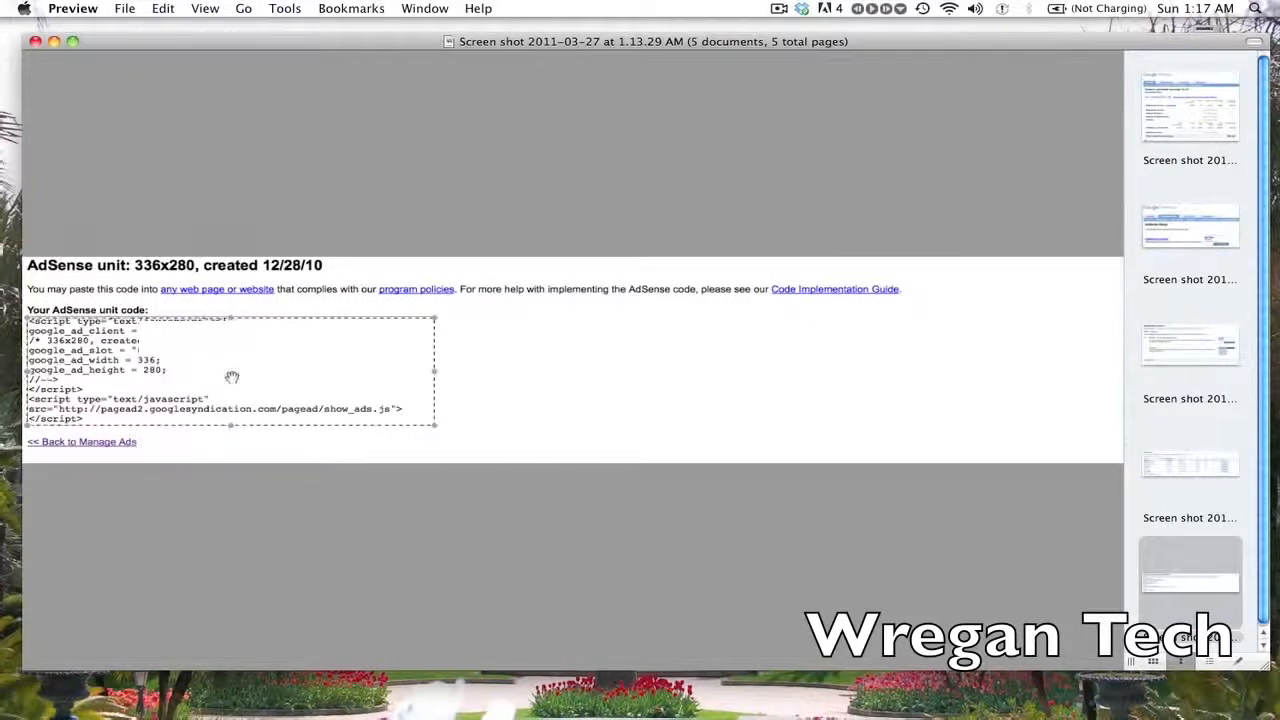
pyautogui.moveTo(873, 317)
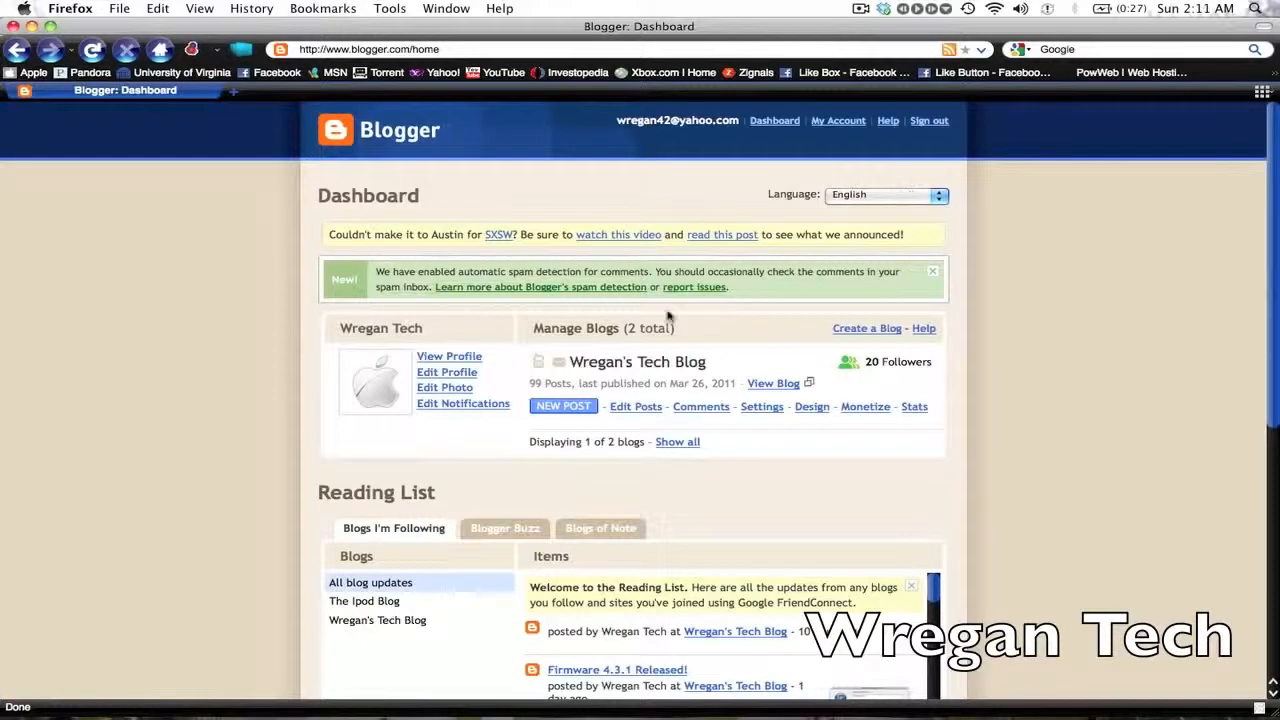
# - Create an 'Adsense' post with the AdSense code pasted in Edit HTML, then preview it
pyautogui.click(562, 405)
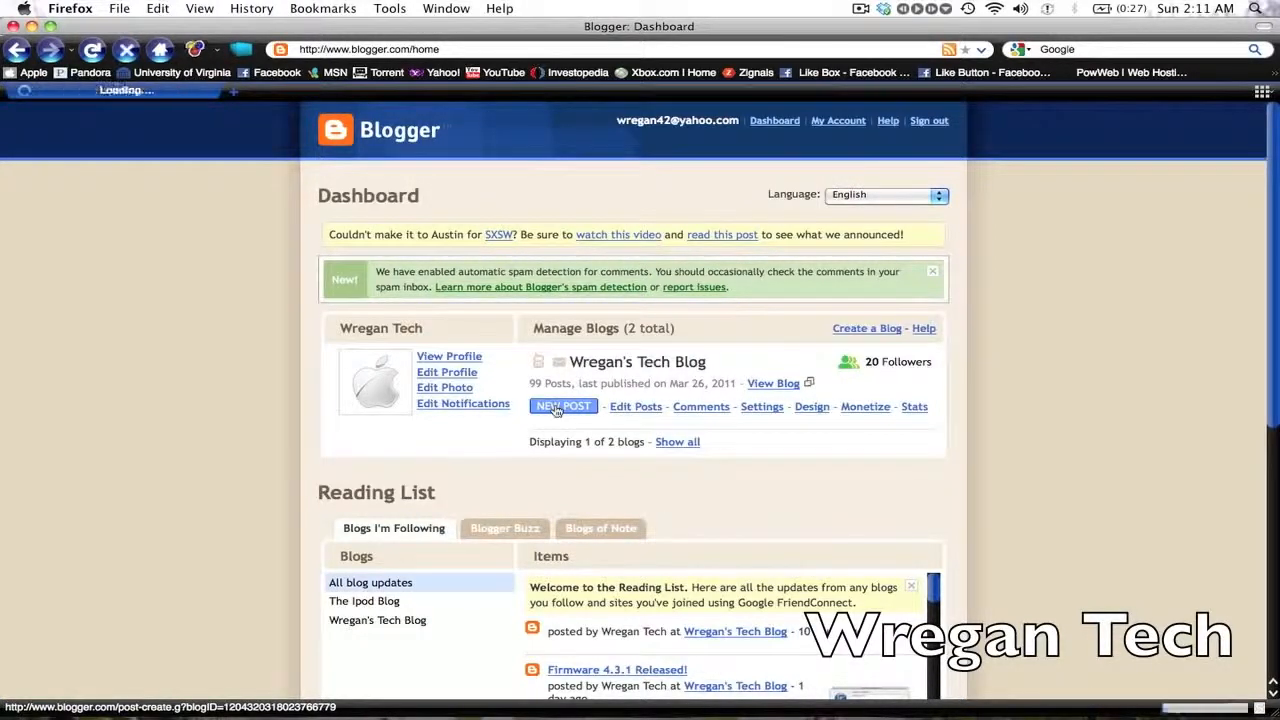
pyautogui.click(563, 406)
pyautogui.write('Adsense')
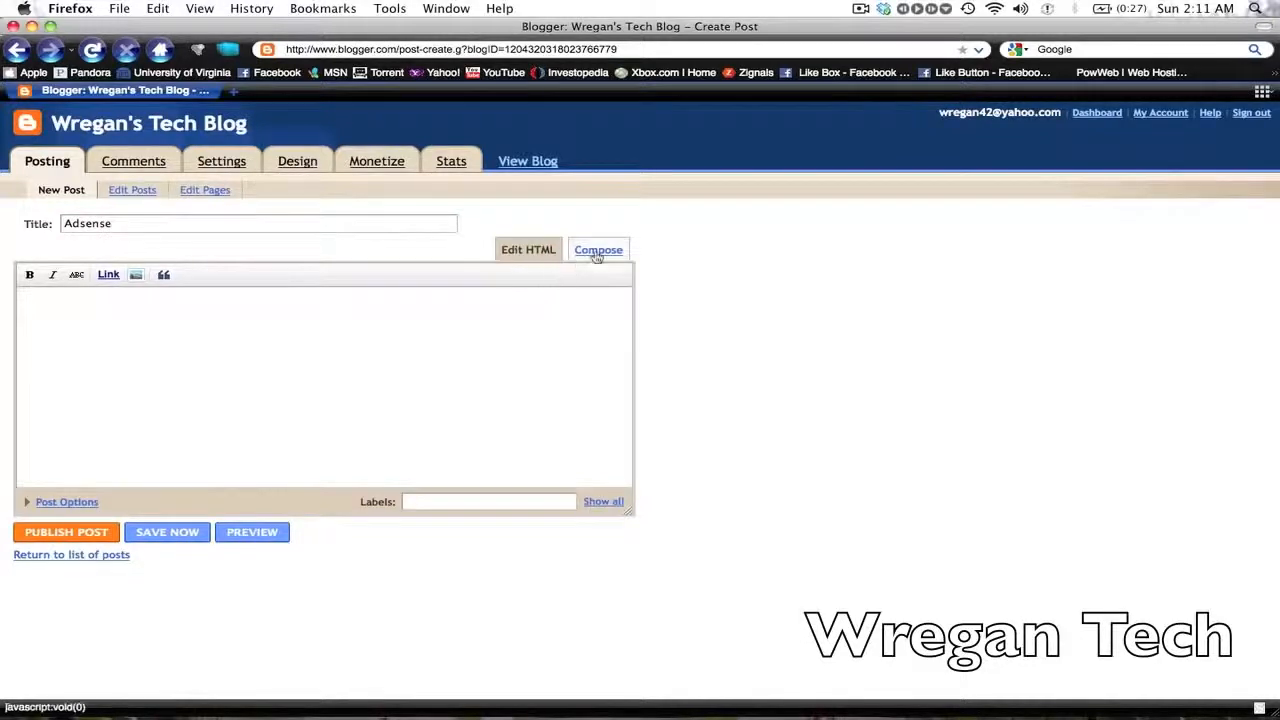
pyautogui.click(598, 249)
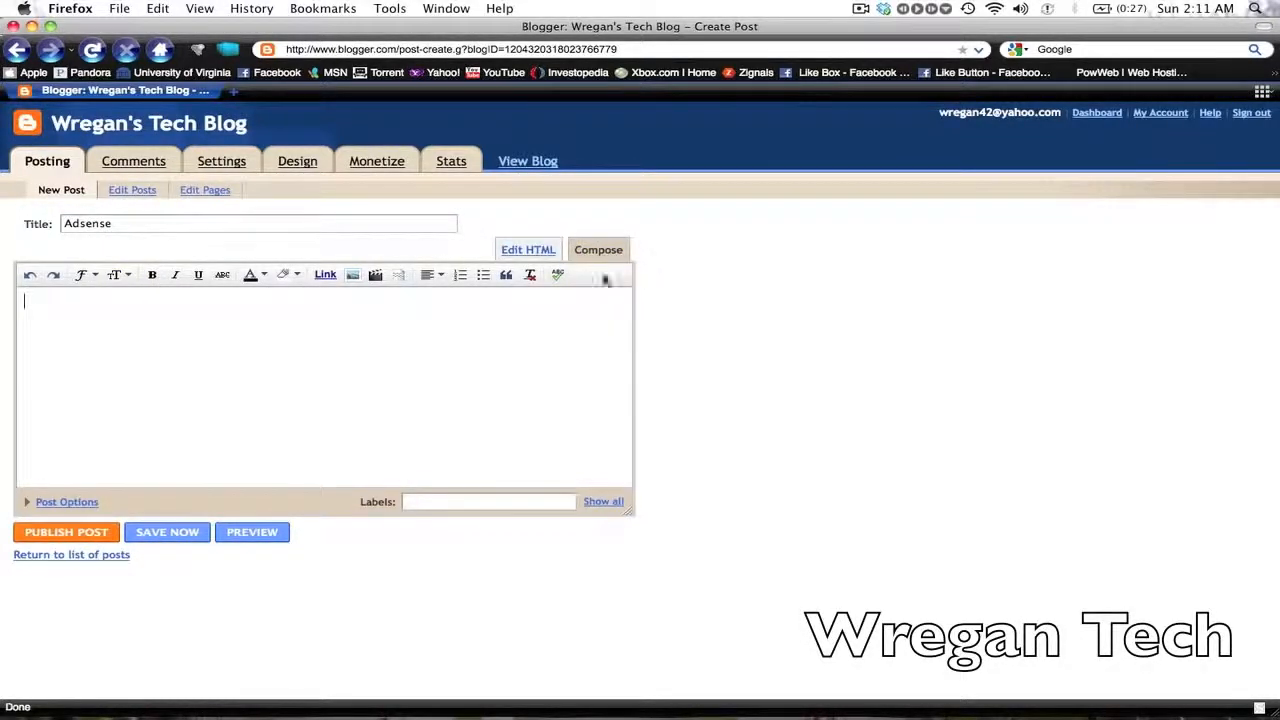
pyautogui.click(167, 531)
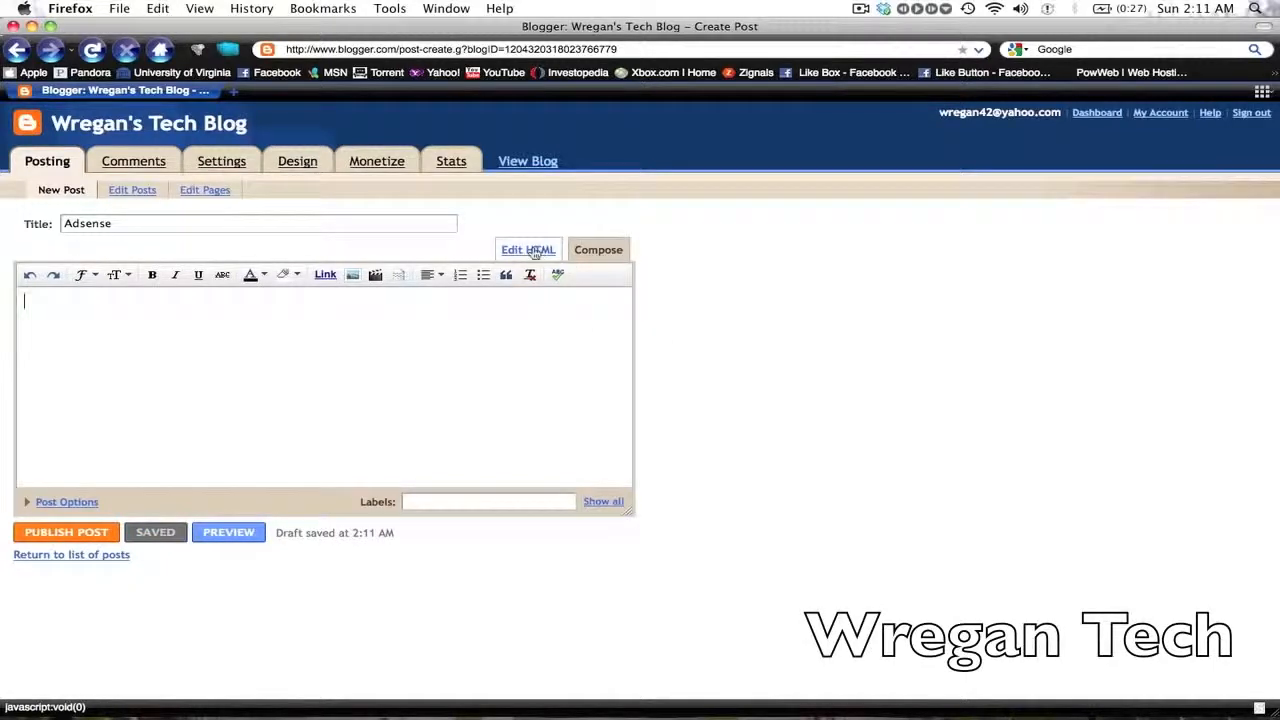
pyautogui.click(528, 249)
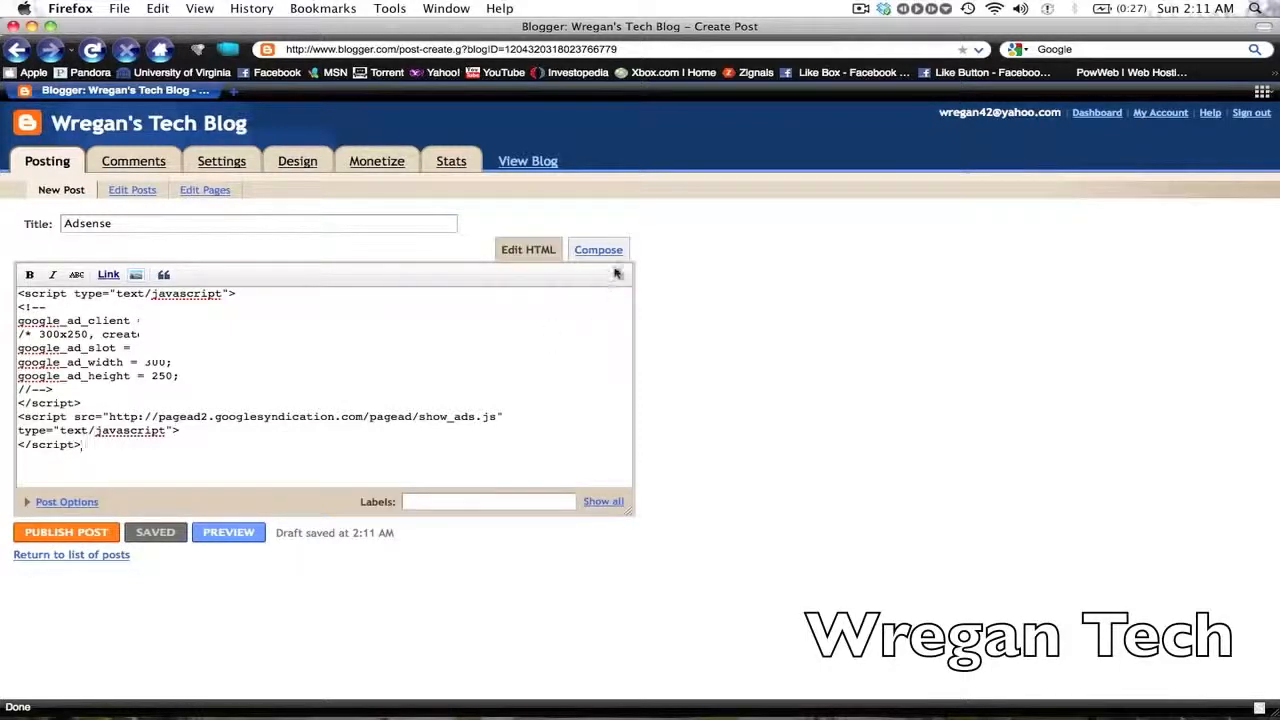
pyautogui.click(598, 249)
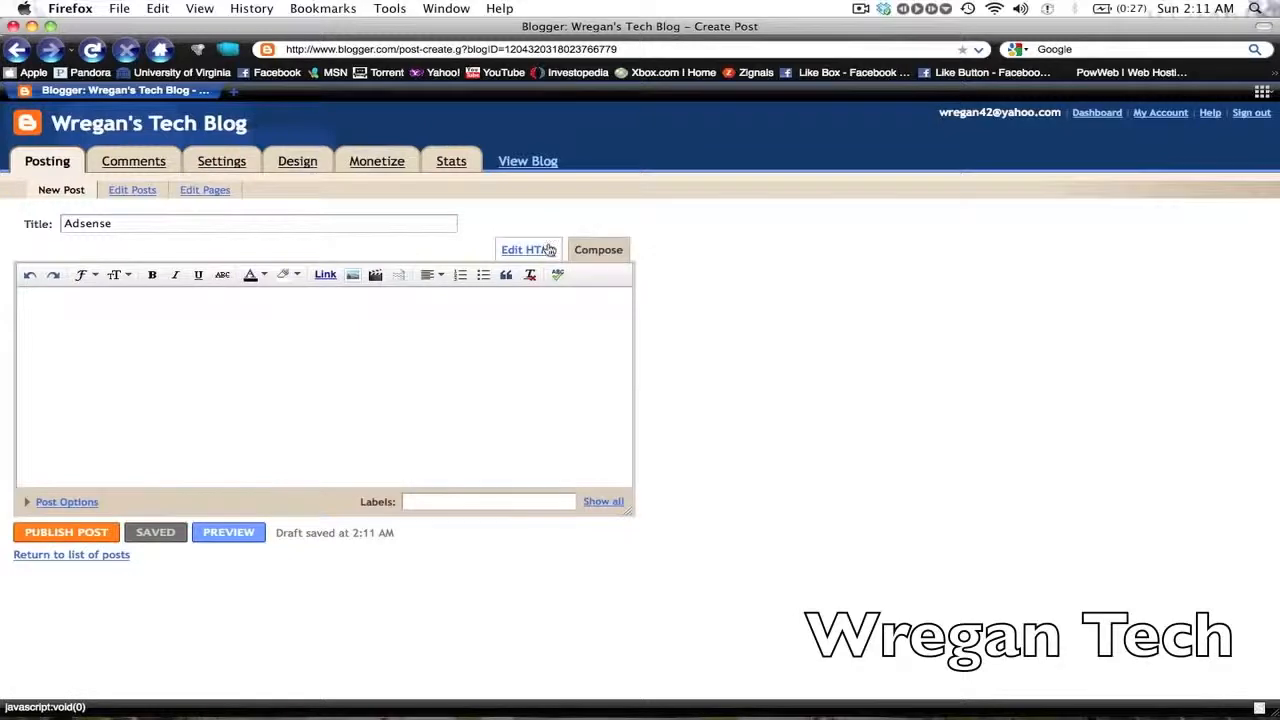
pyautogui.click(524, 249)
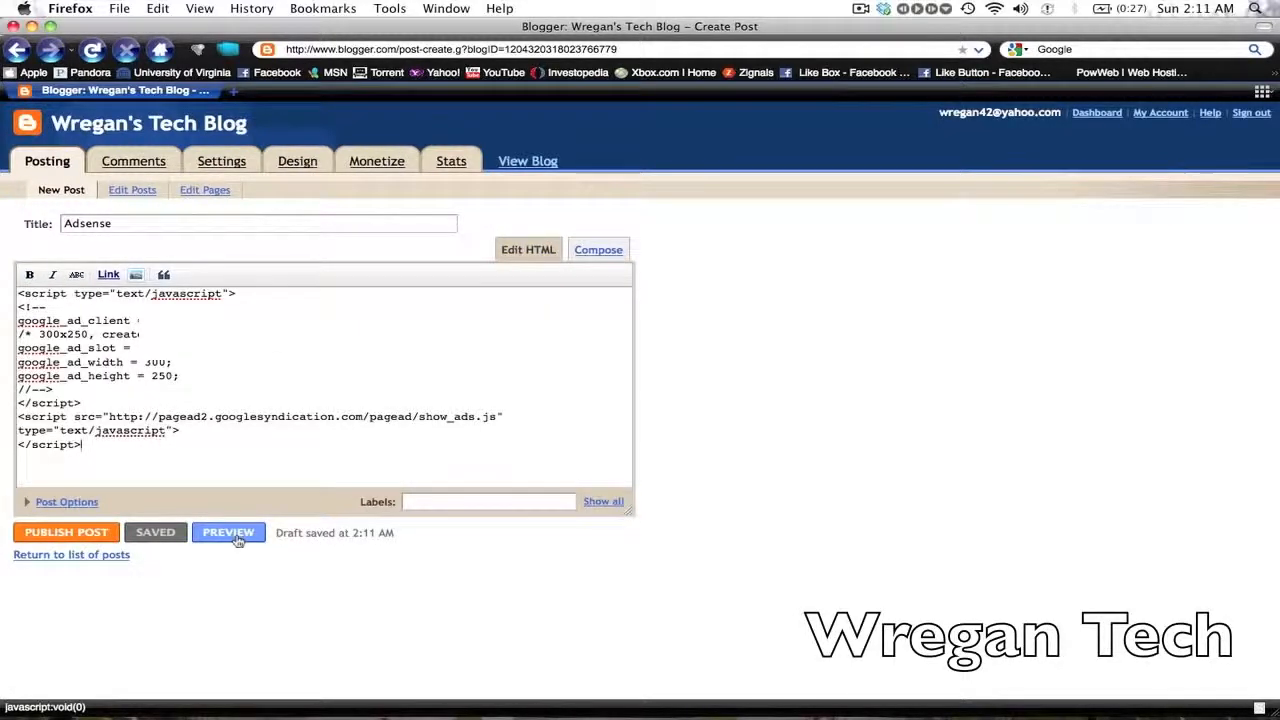
pyautogui.click(228, 532)
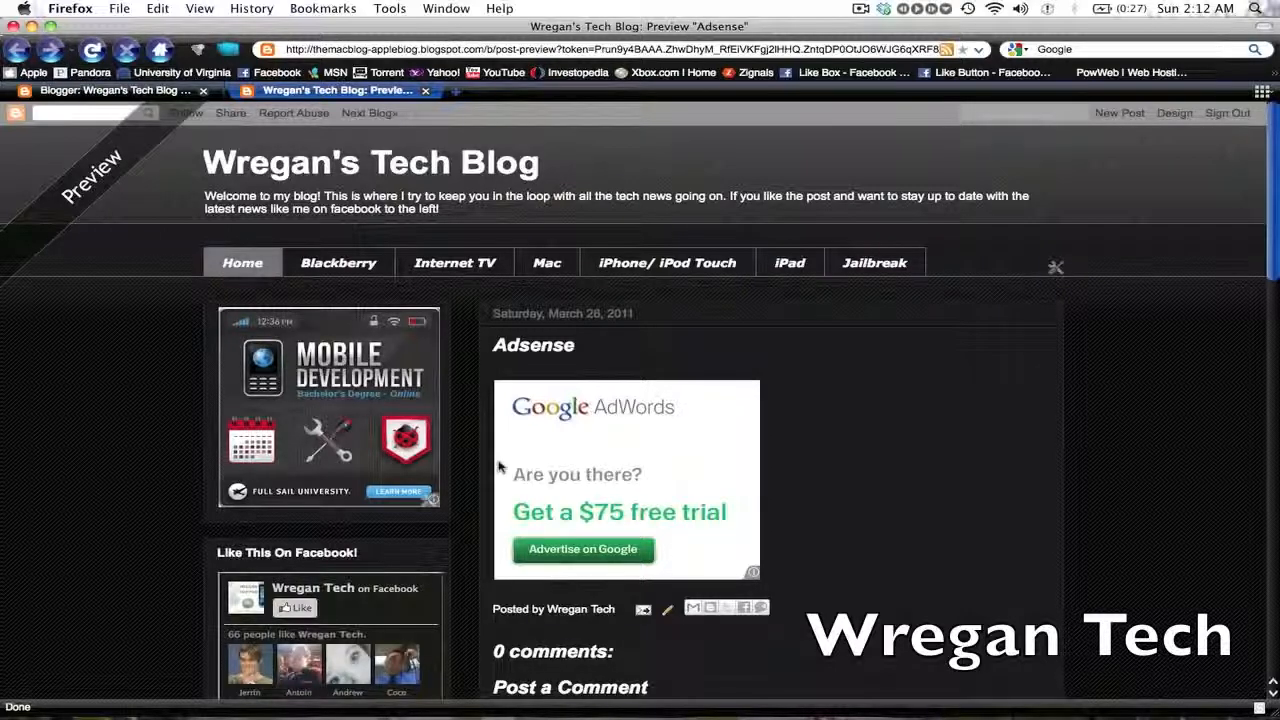
# - Scroll the post preview past the ad to the comments and sidebar gadgets
pyautogui.scroll(-3)
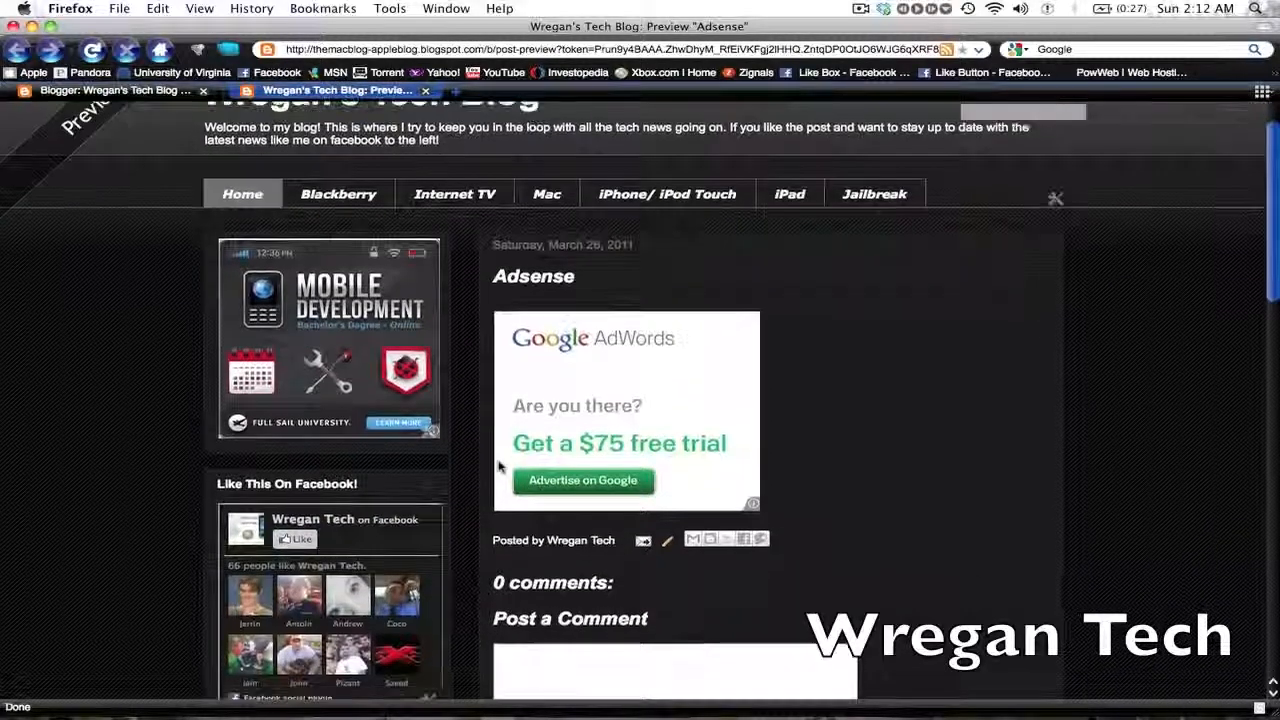
pyautogui.scroll(-3)
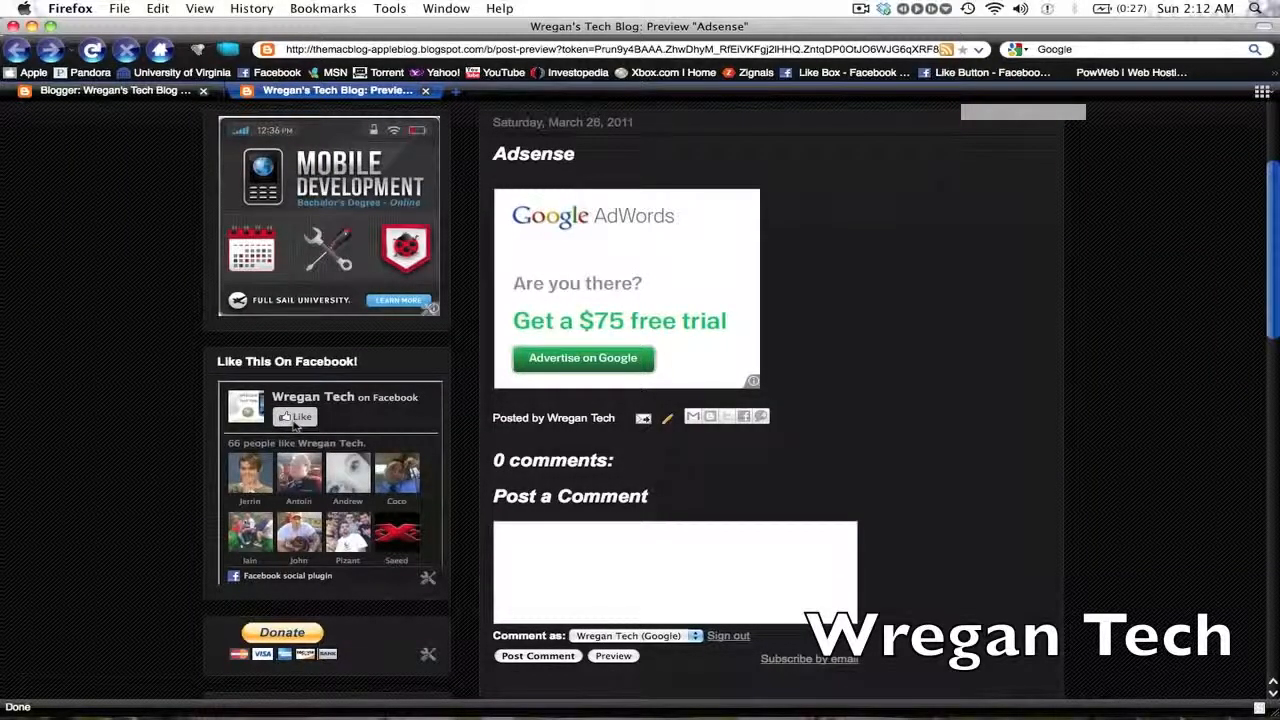
pyautogui.scroll(-3)
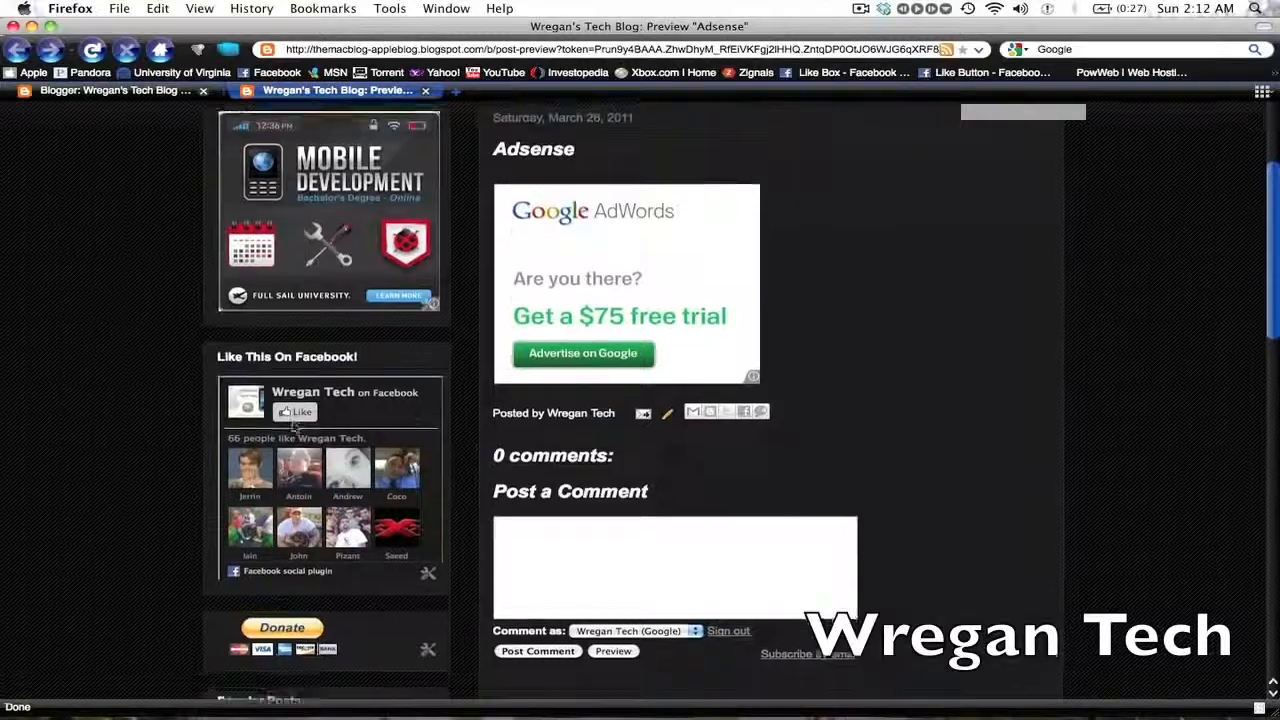
pyautogui.scroll(-3)
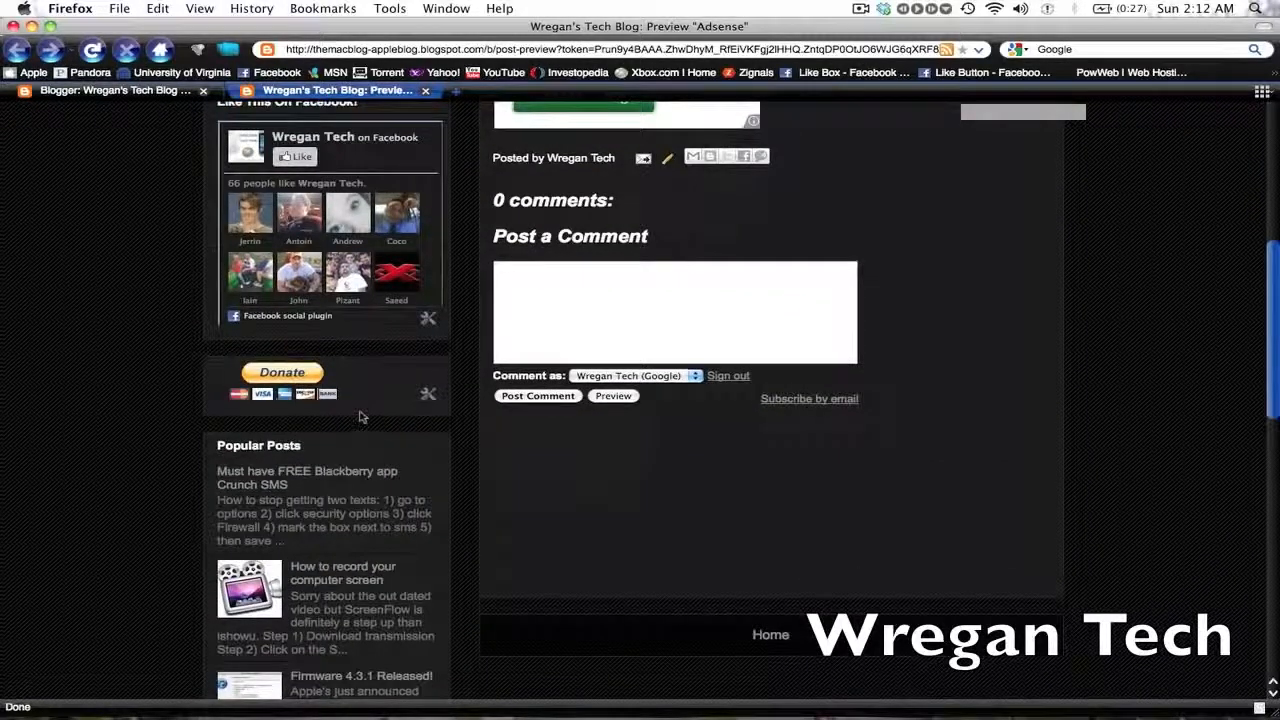